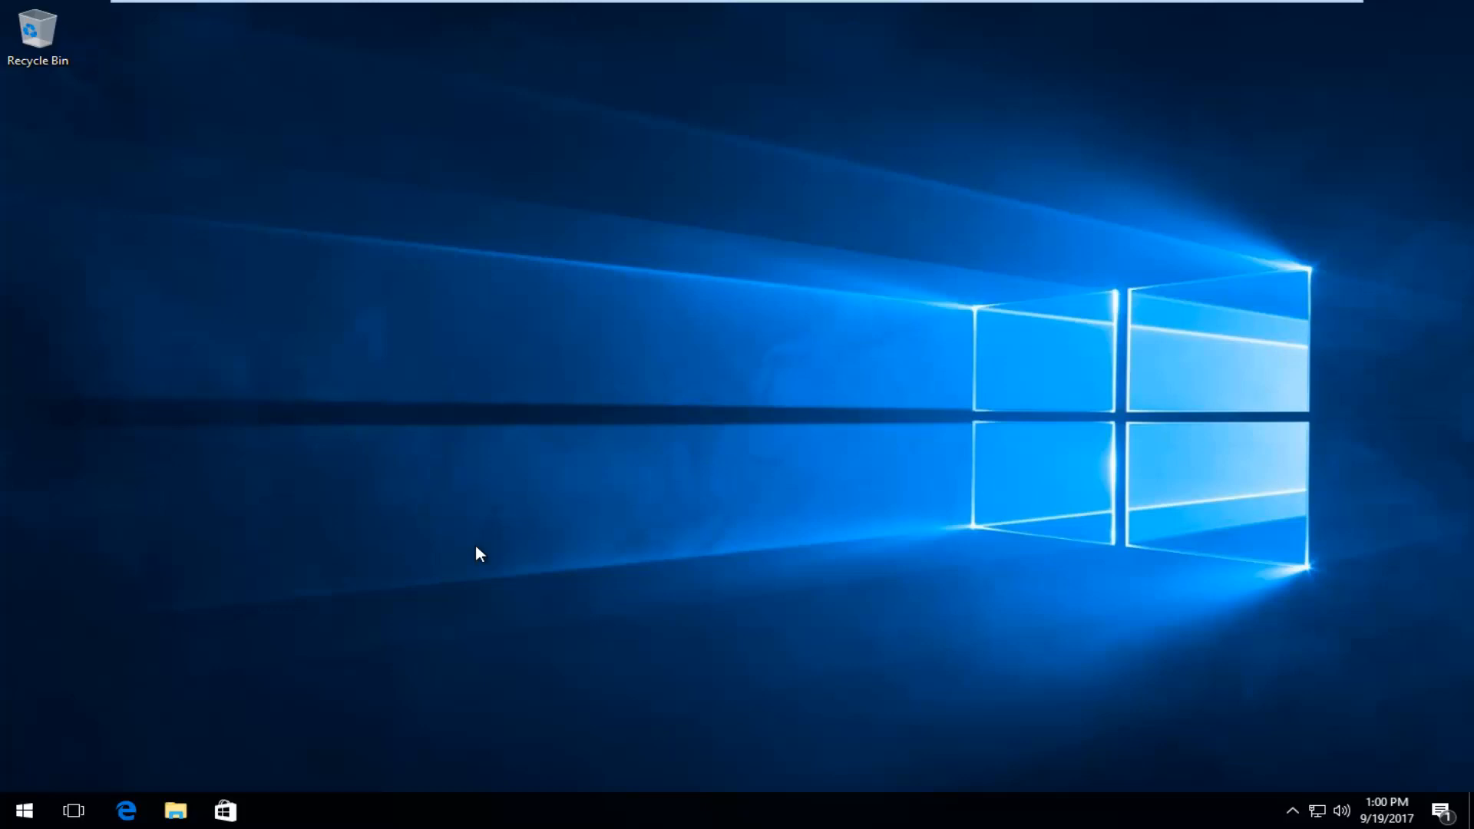
mouse_move(3, 351)
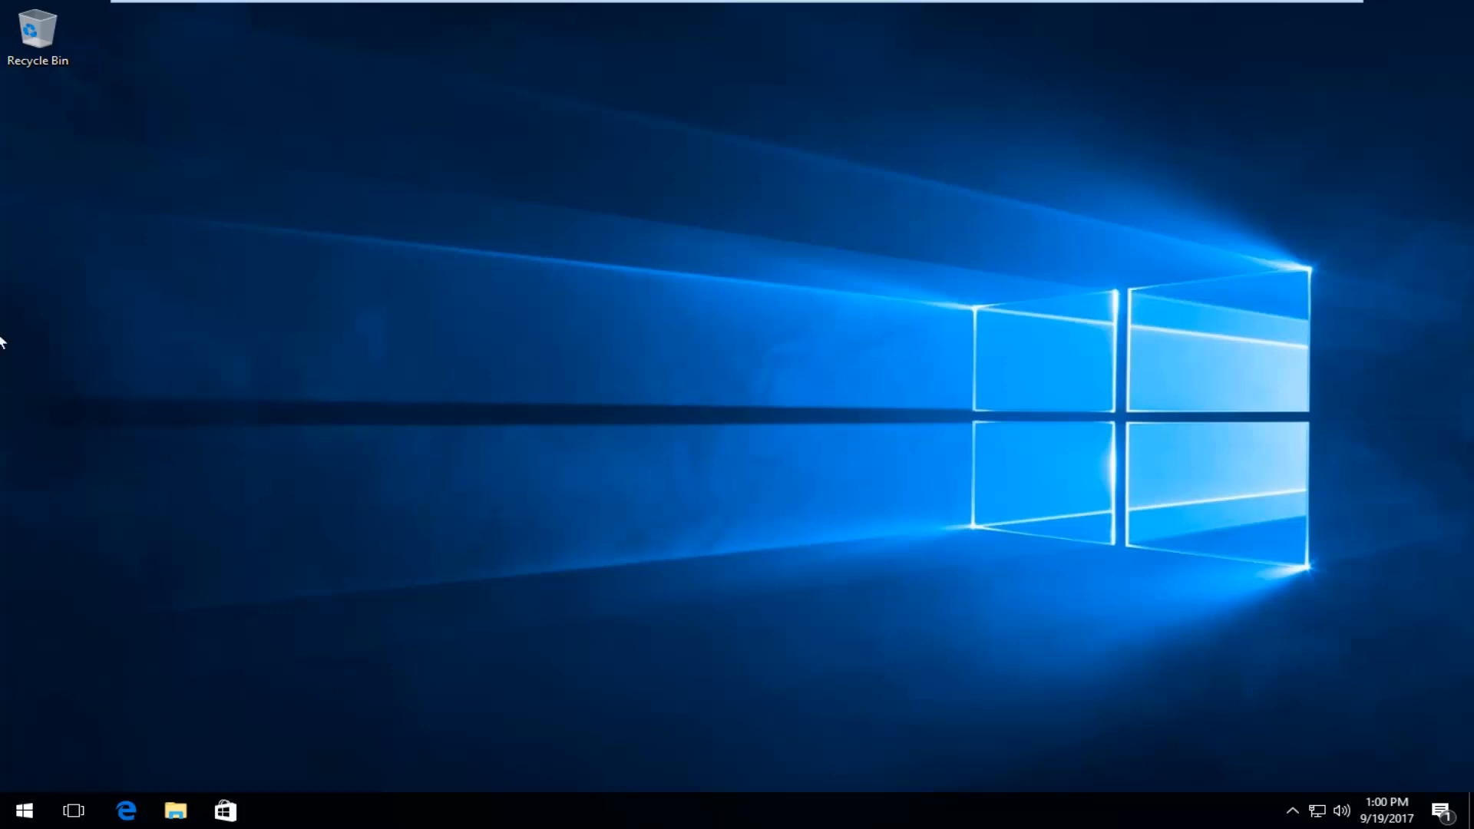
Search the Start menu for 'internet ex' and launch Internet Explorer.
left_click(25, 810)
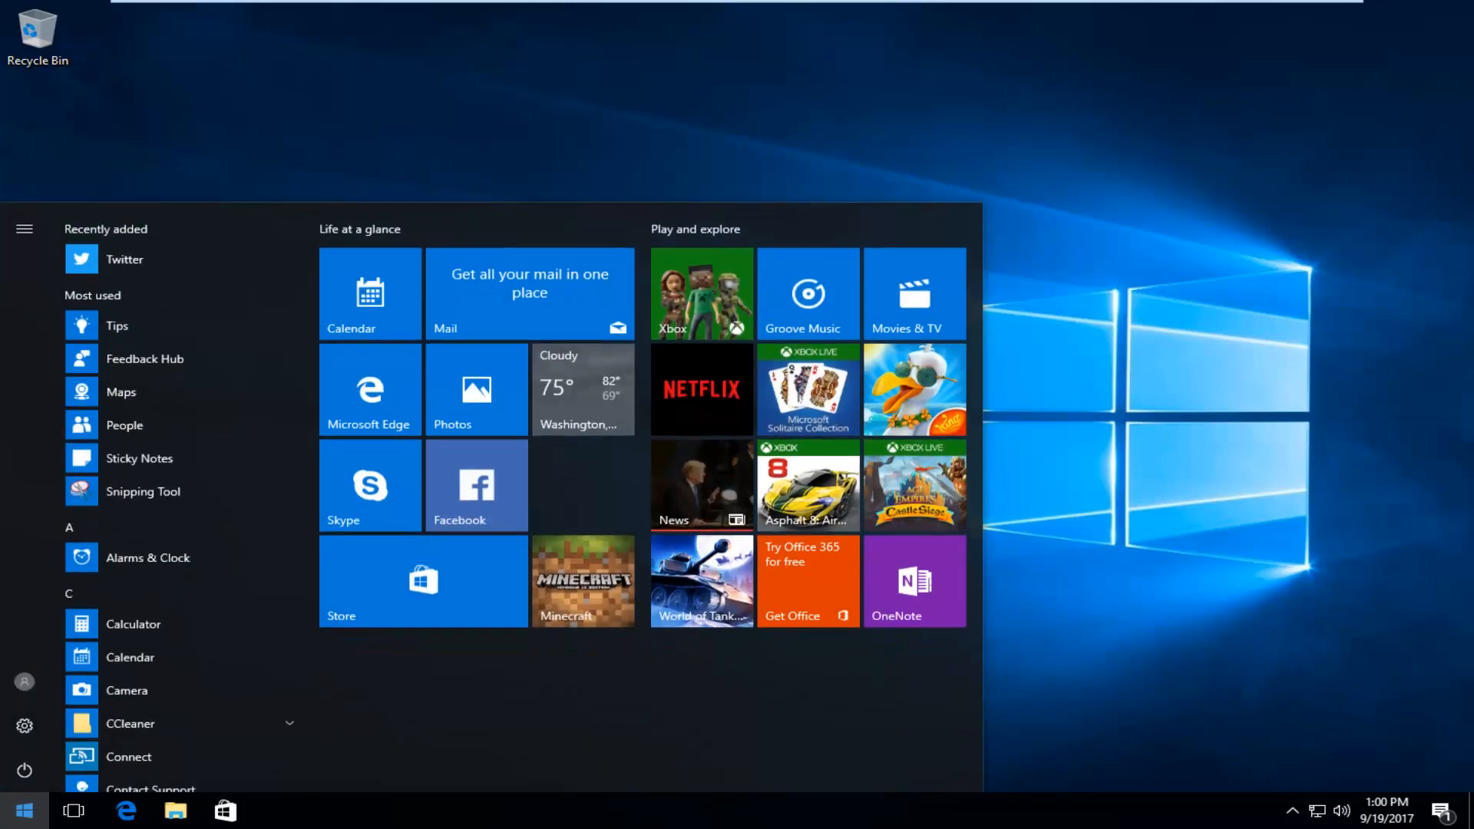
type("internet e")
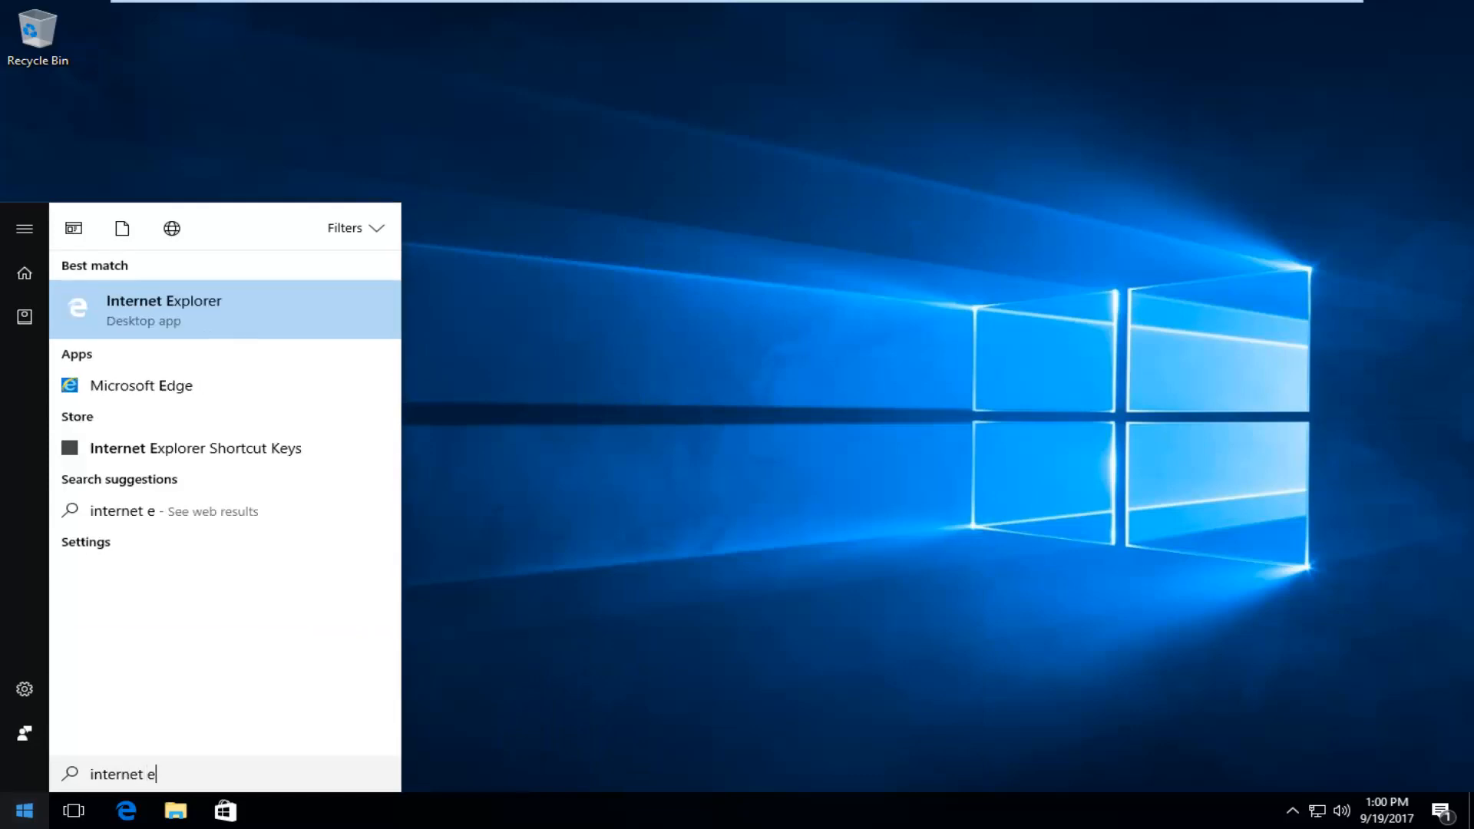
type("x")
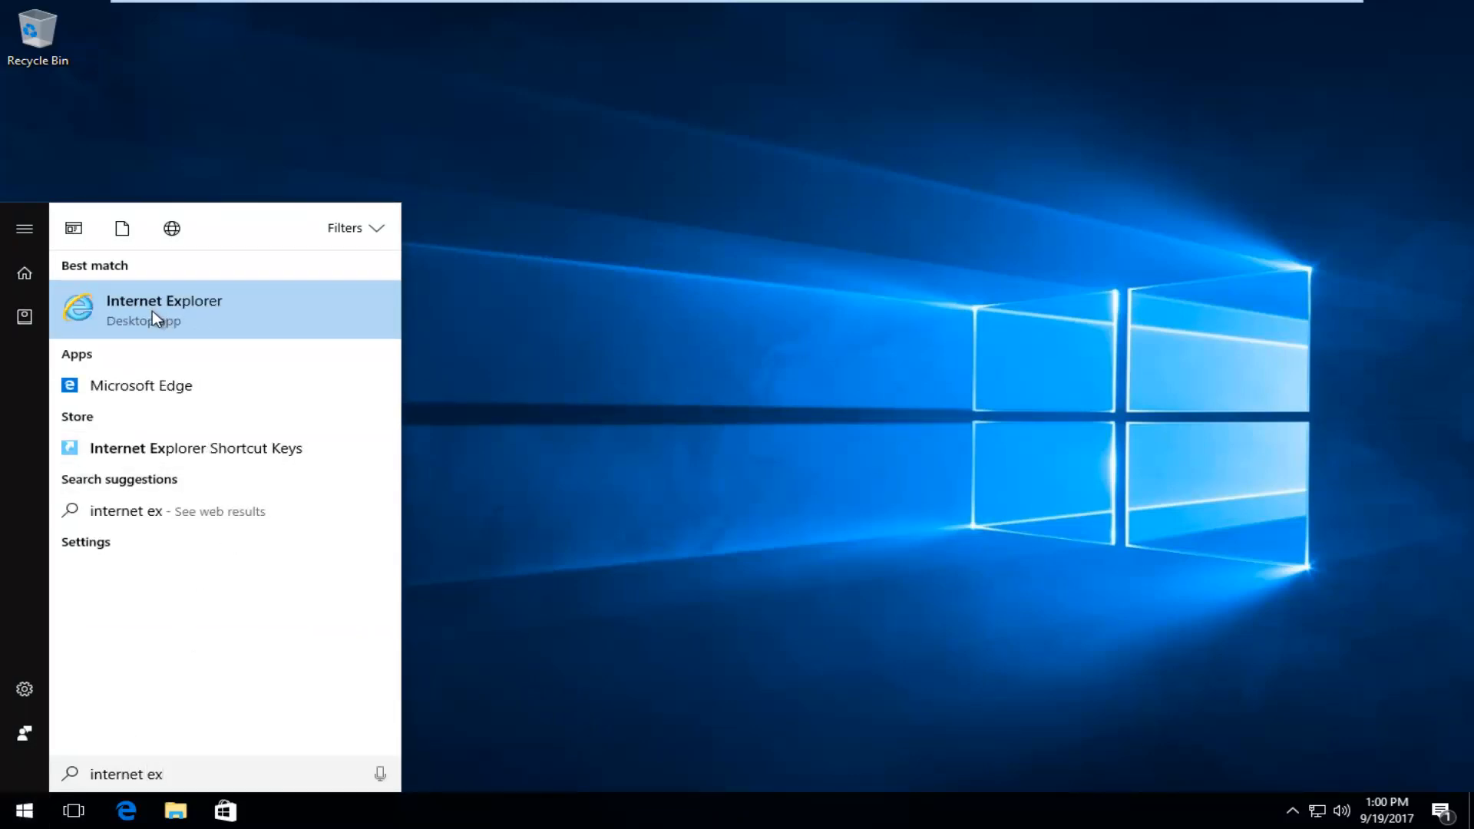
left_click(165, 311)
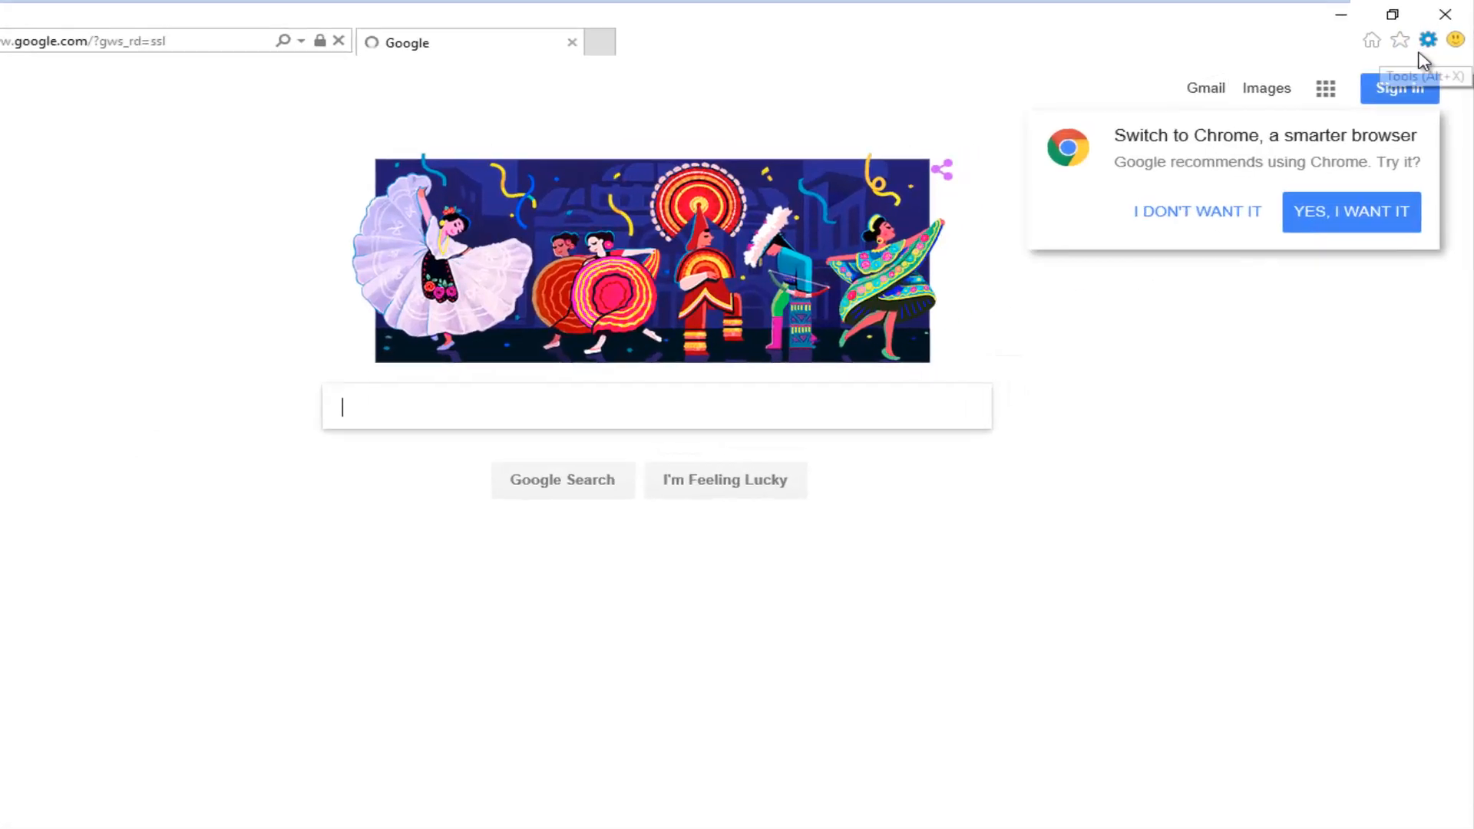
Bring up Internet Explorer's SmartScreen Filter setup from the Tools menu to turn it off.
left_click(1430, 36)
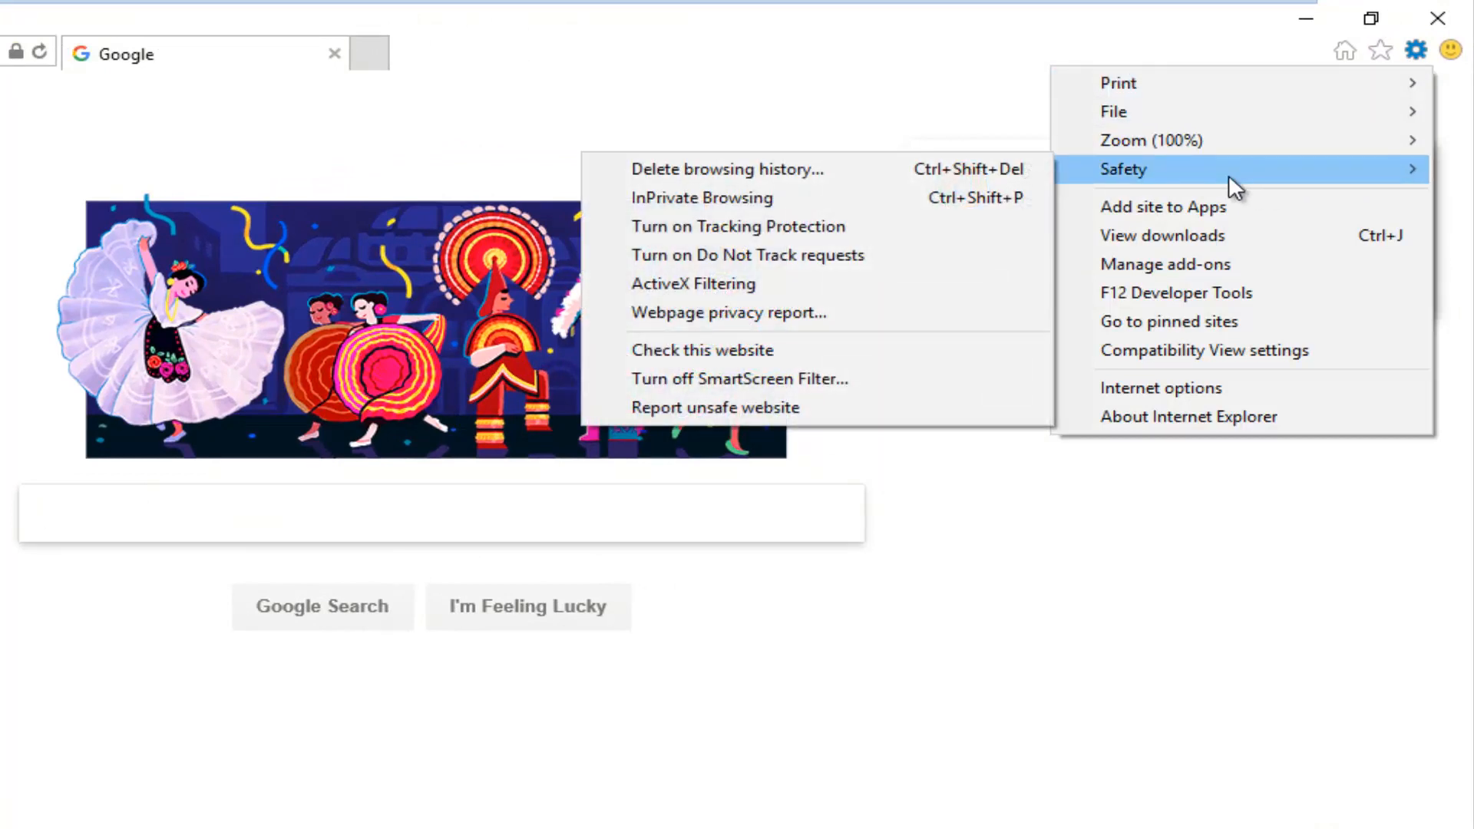
mouse_move(1027, 217)
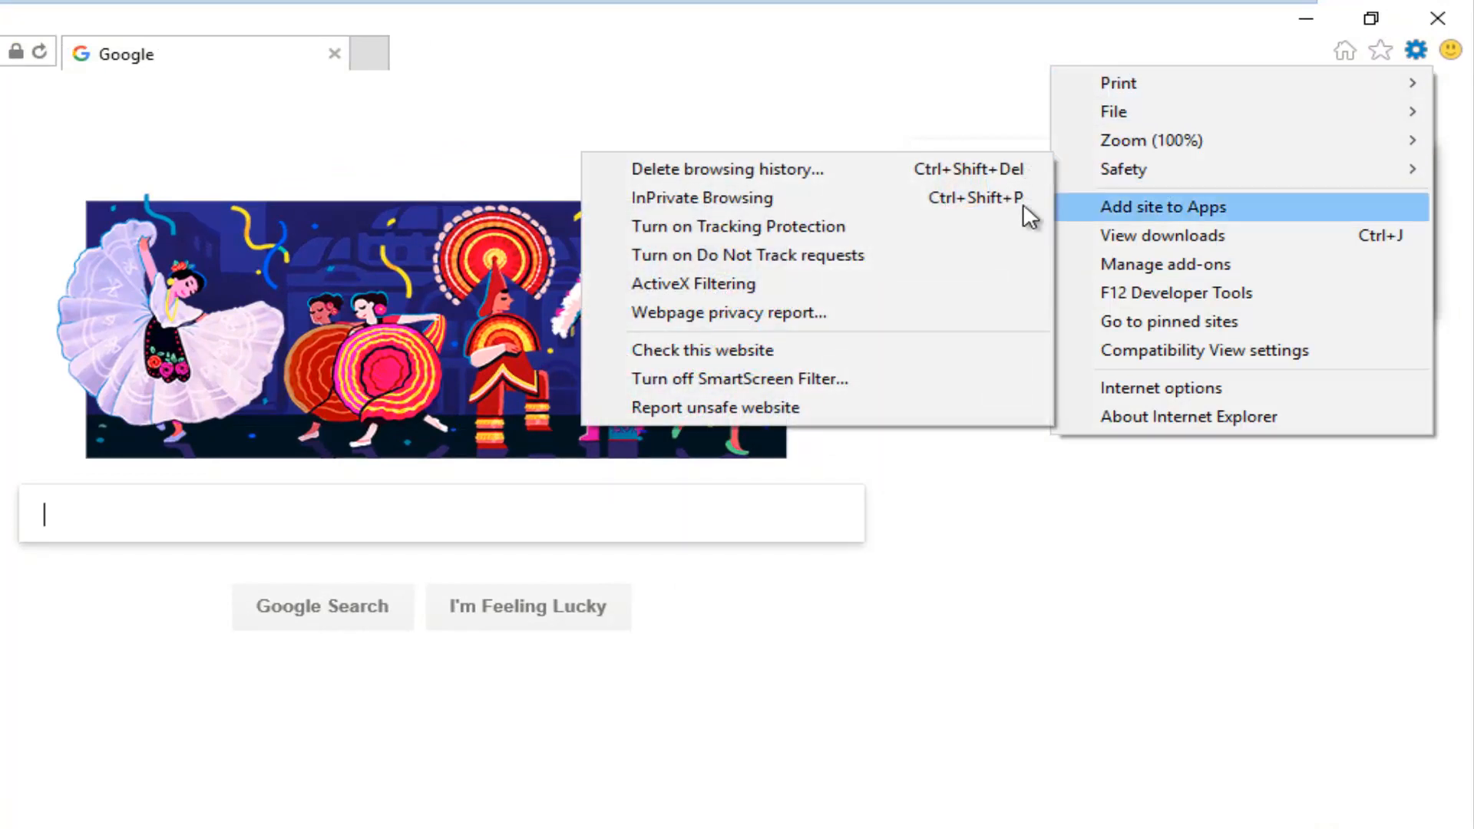
mouse_move(721, 389)
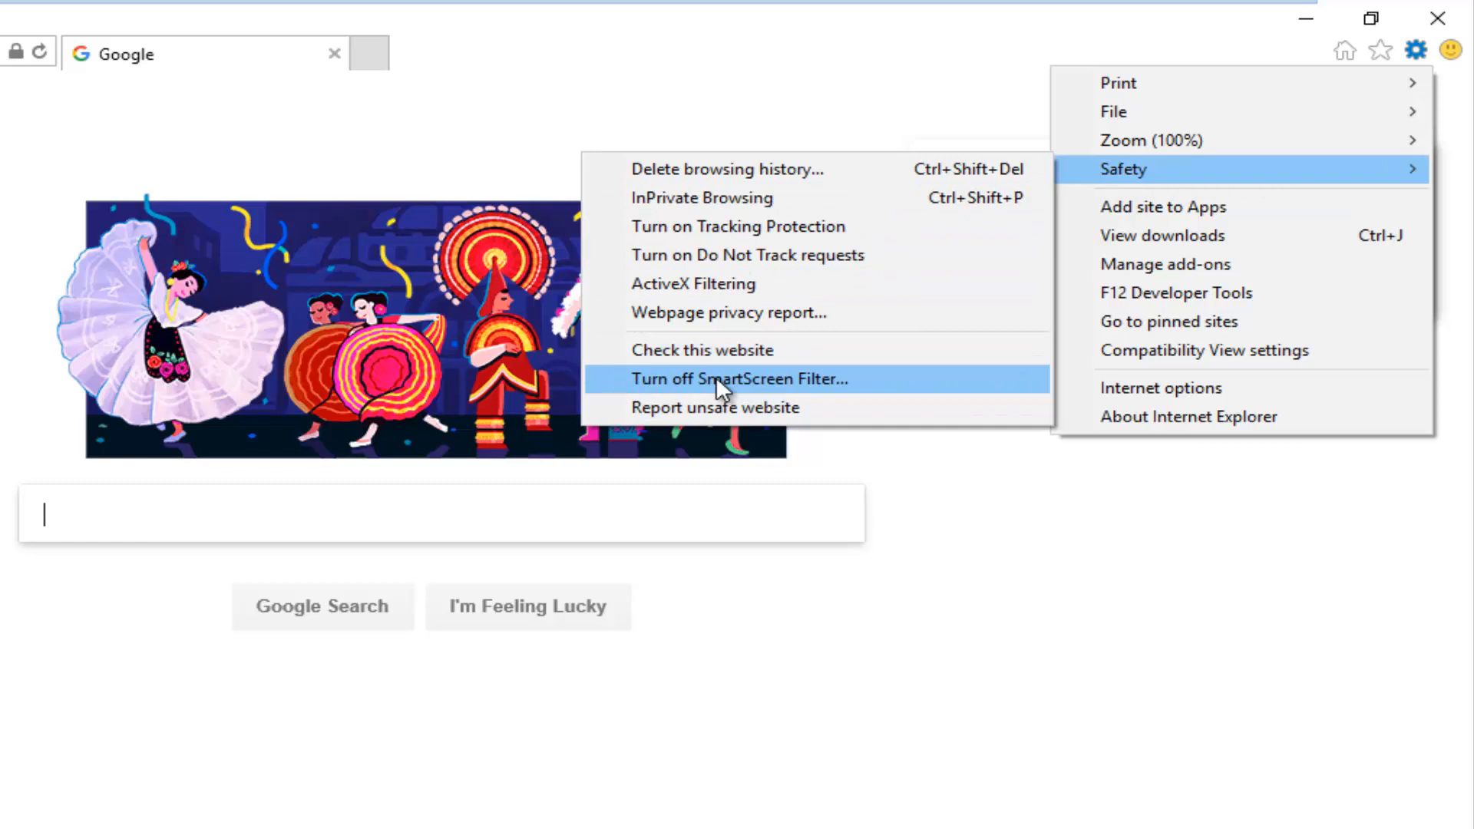
left_click(723, 379)
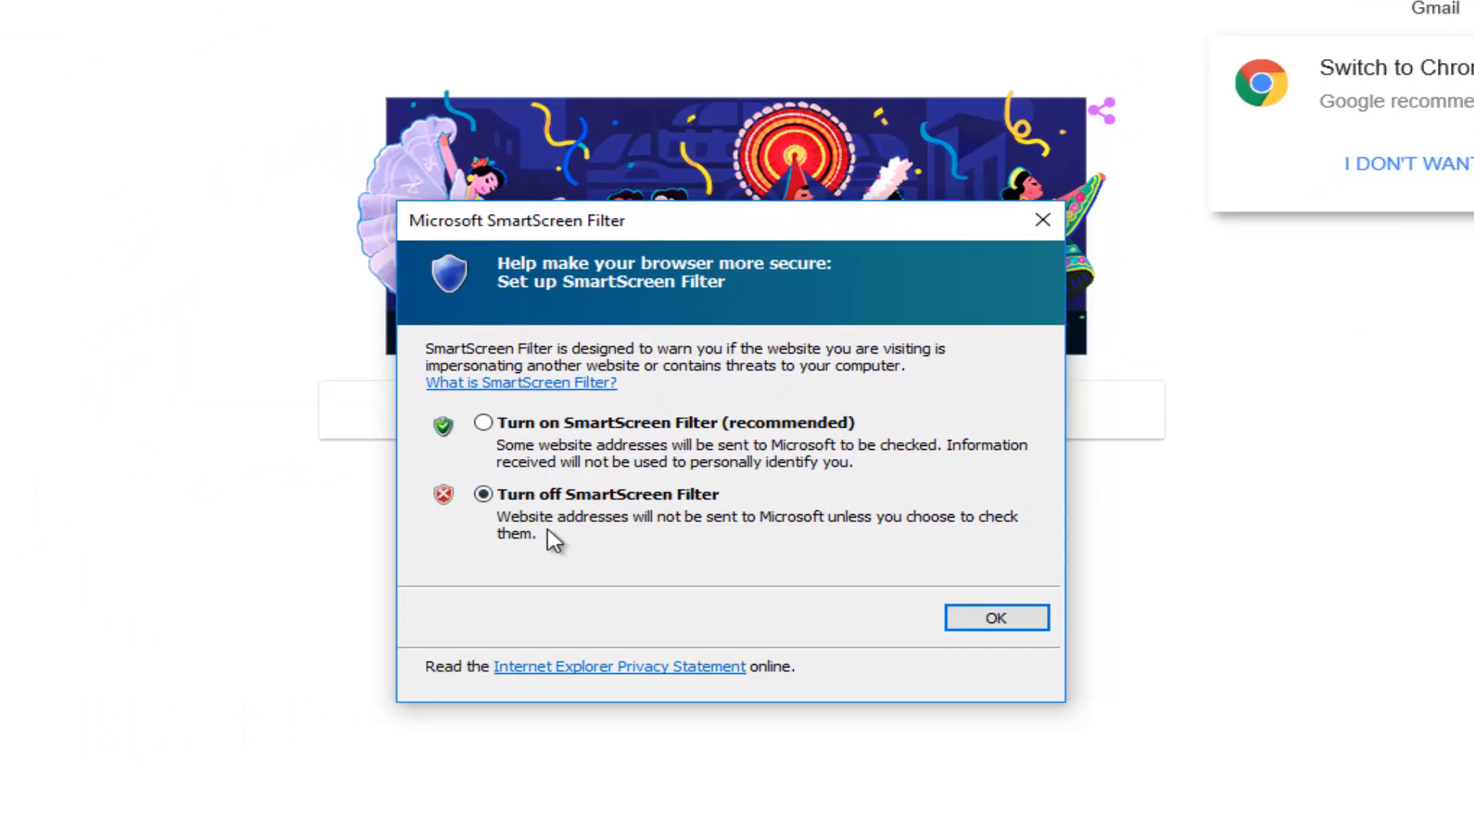
mouse_move(741, 535)
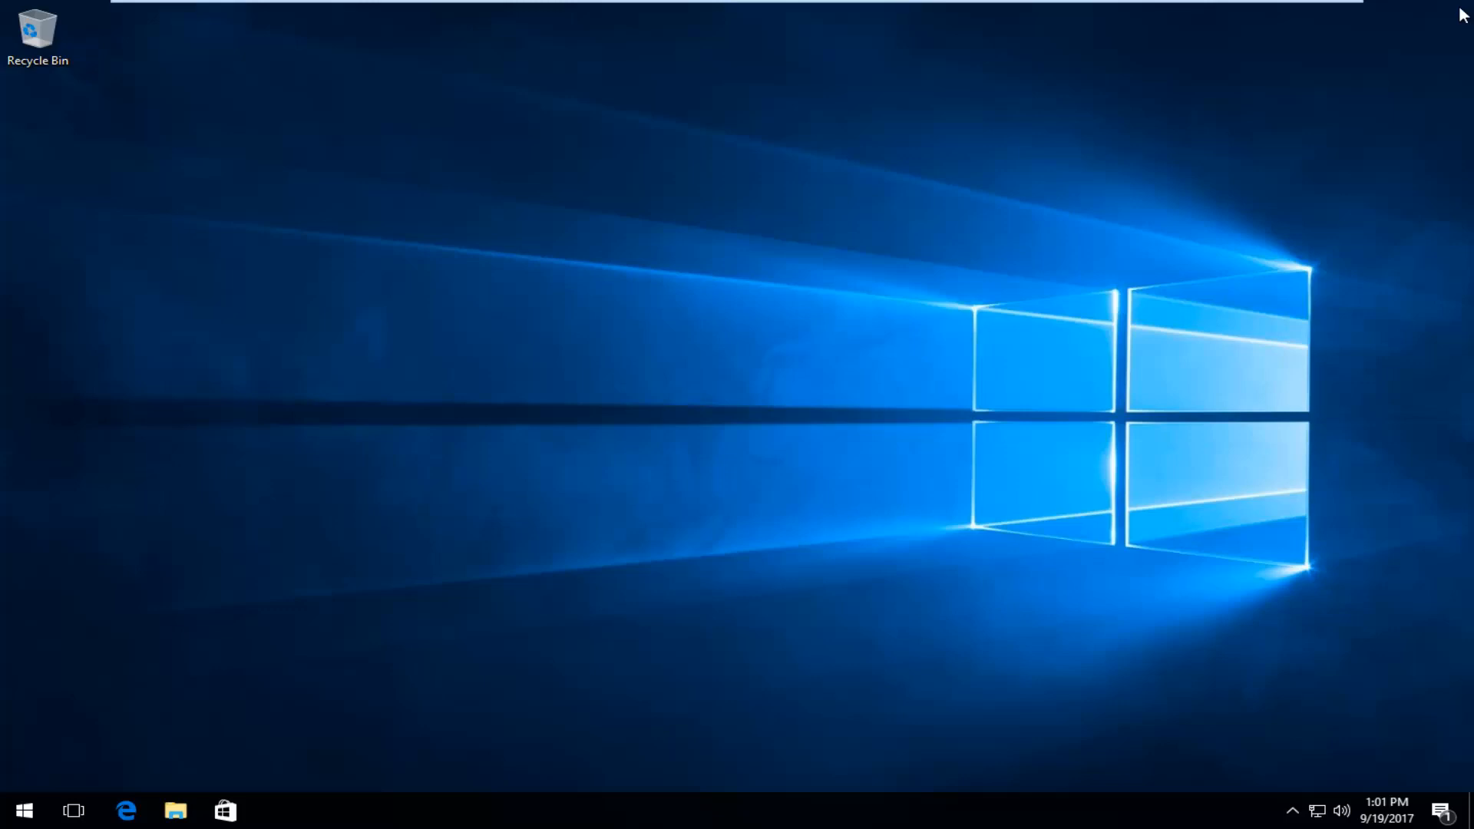
mouse_move(1370, 32)
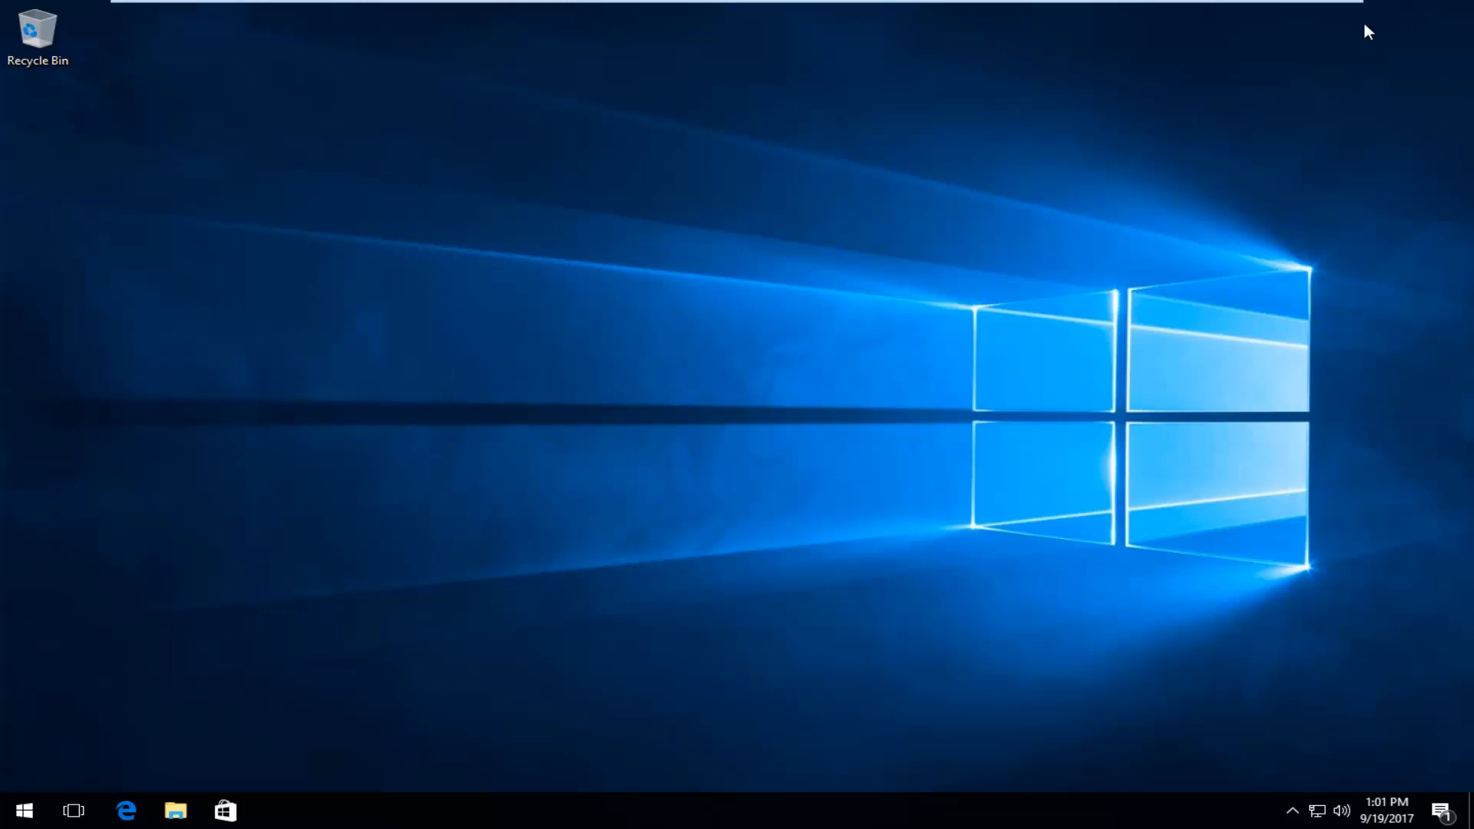
Launch Windows Settings through the gear in the Start menu.
left_click(24, 810)
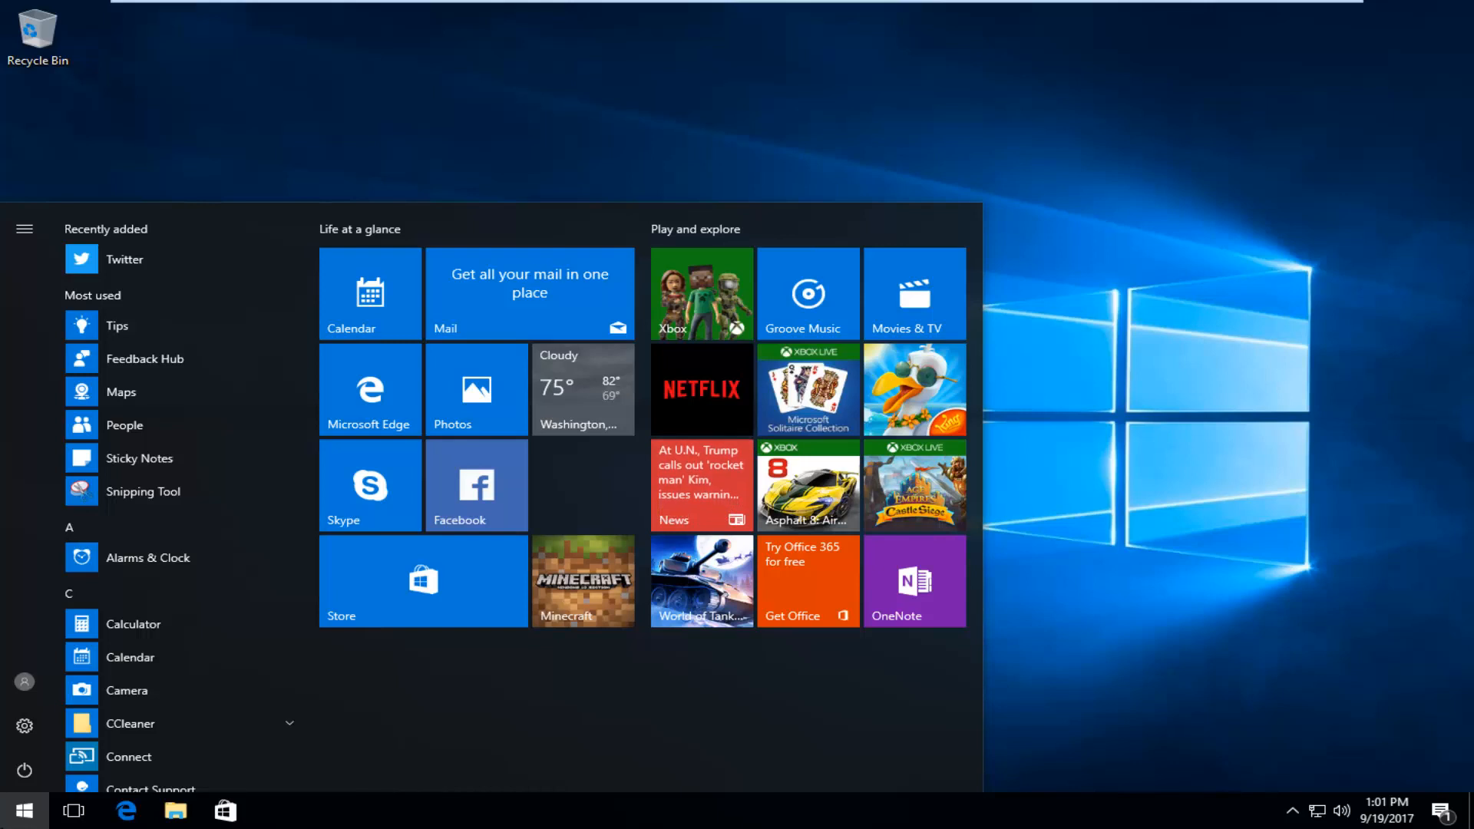
mouse_move(24, 728)
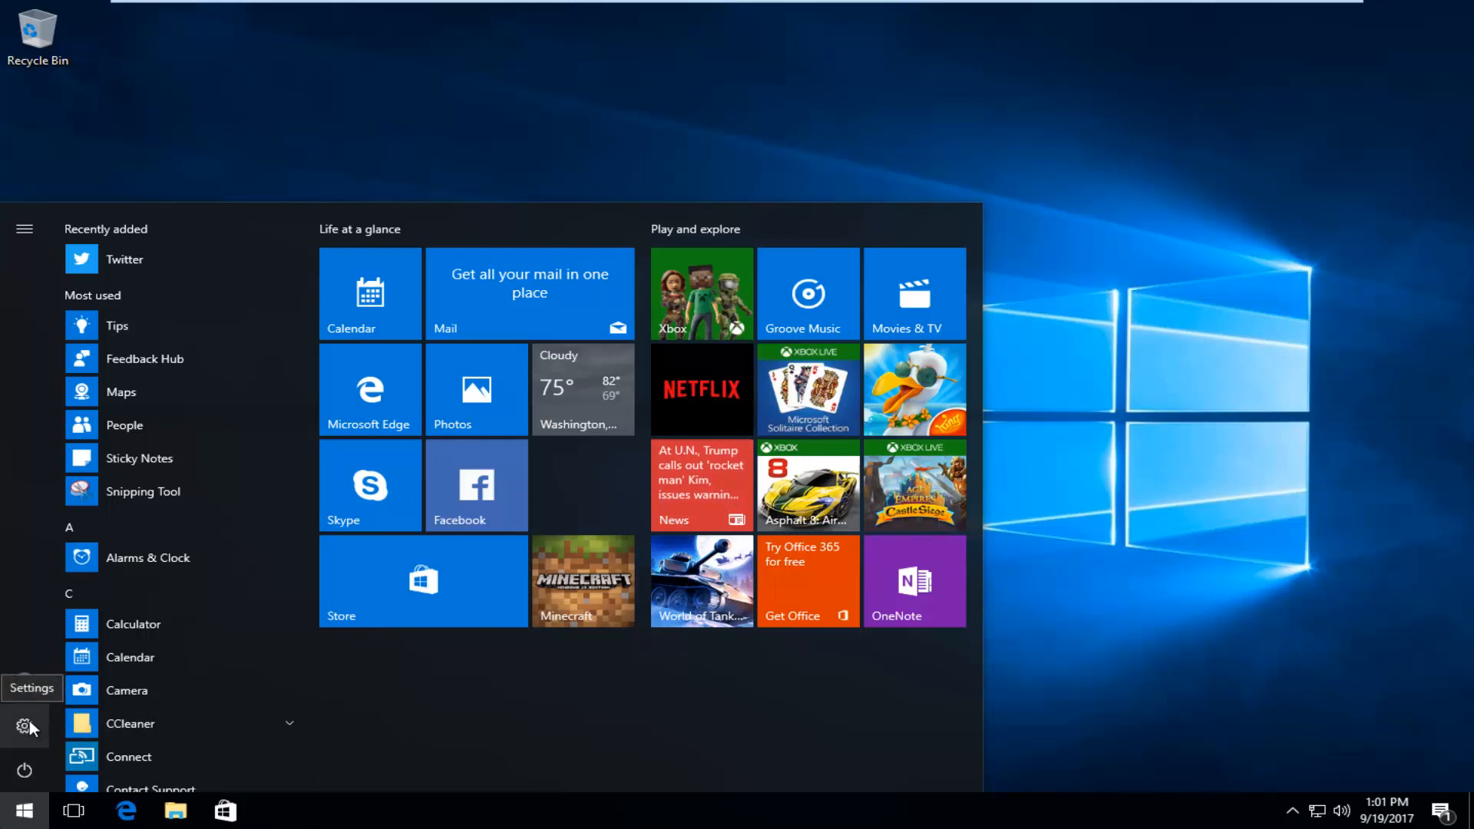
left_click(24, 722)
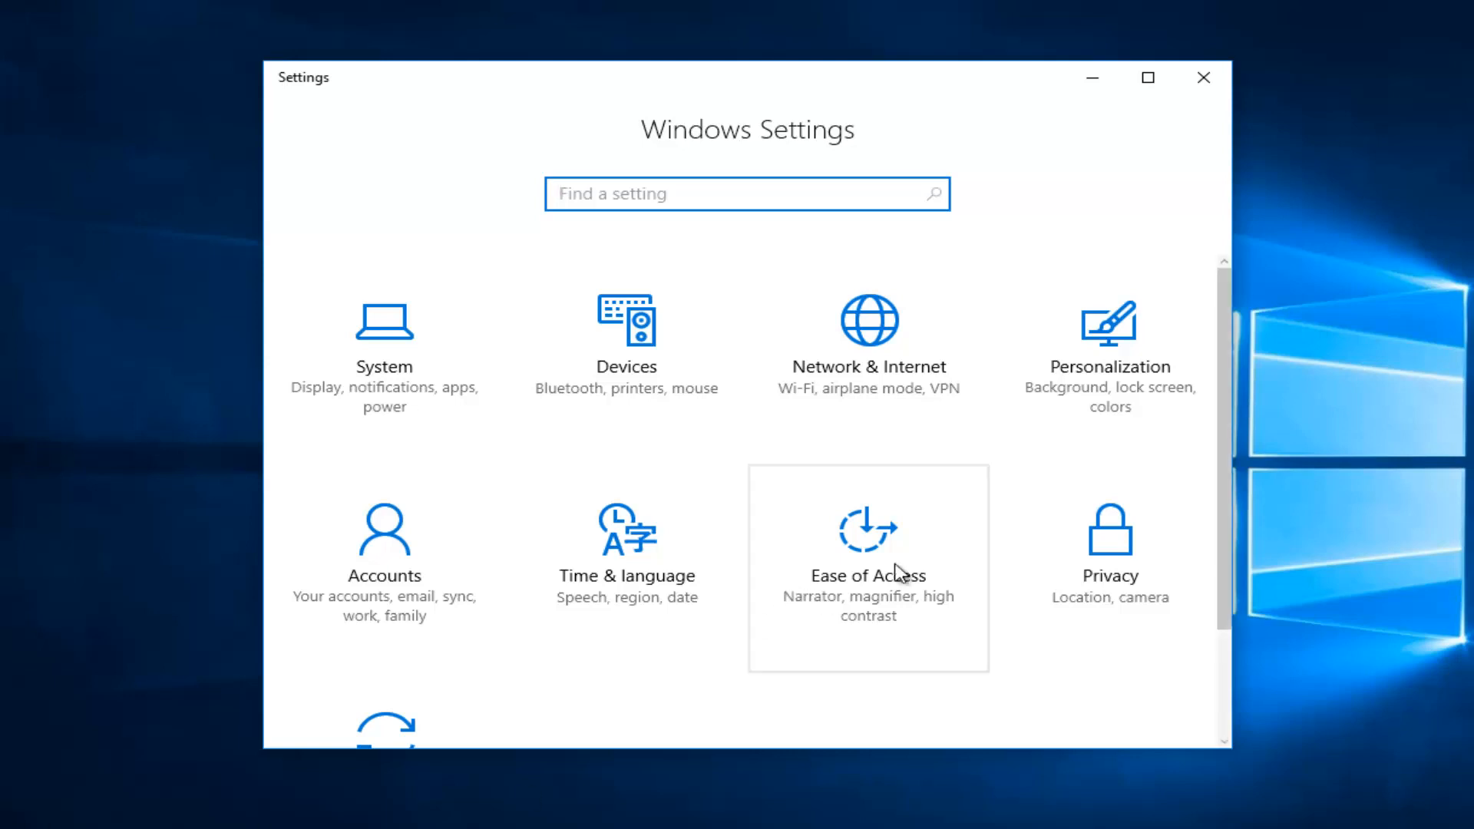
Under Privacy > General, switch off SmartScreen checking of web content used by Store apps.
scroll("down", 3)
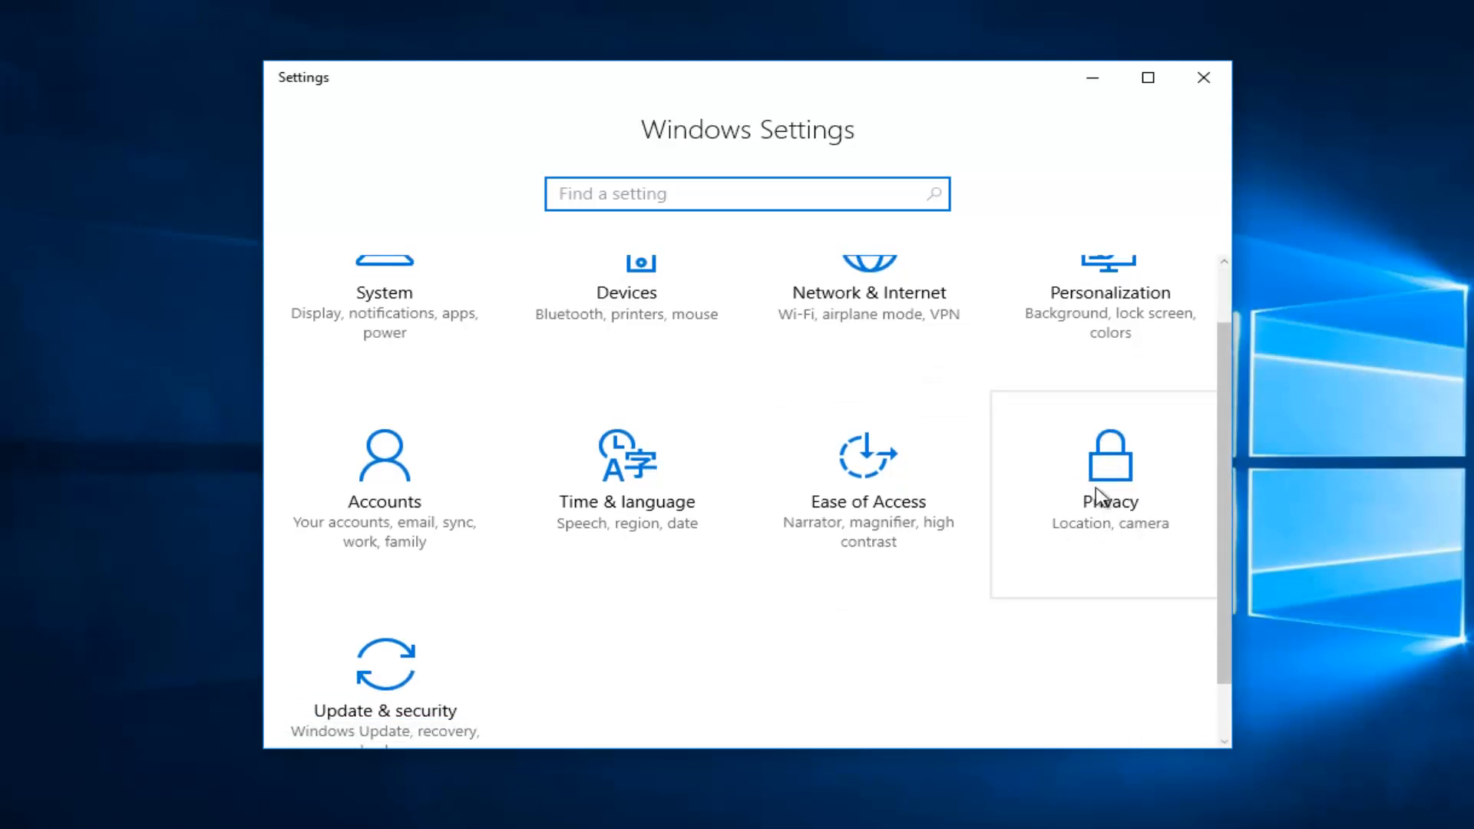
left_click(1110, 472)
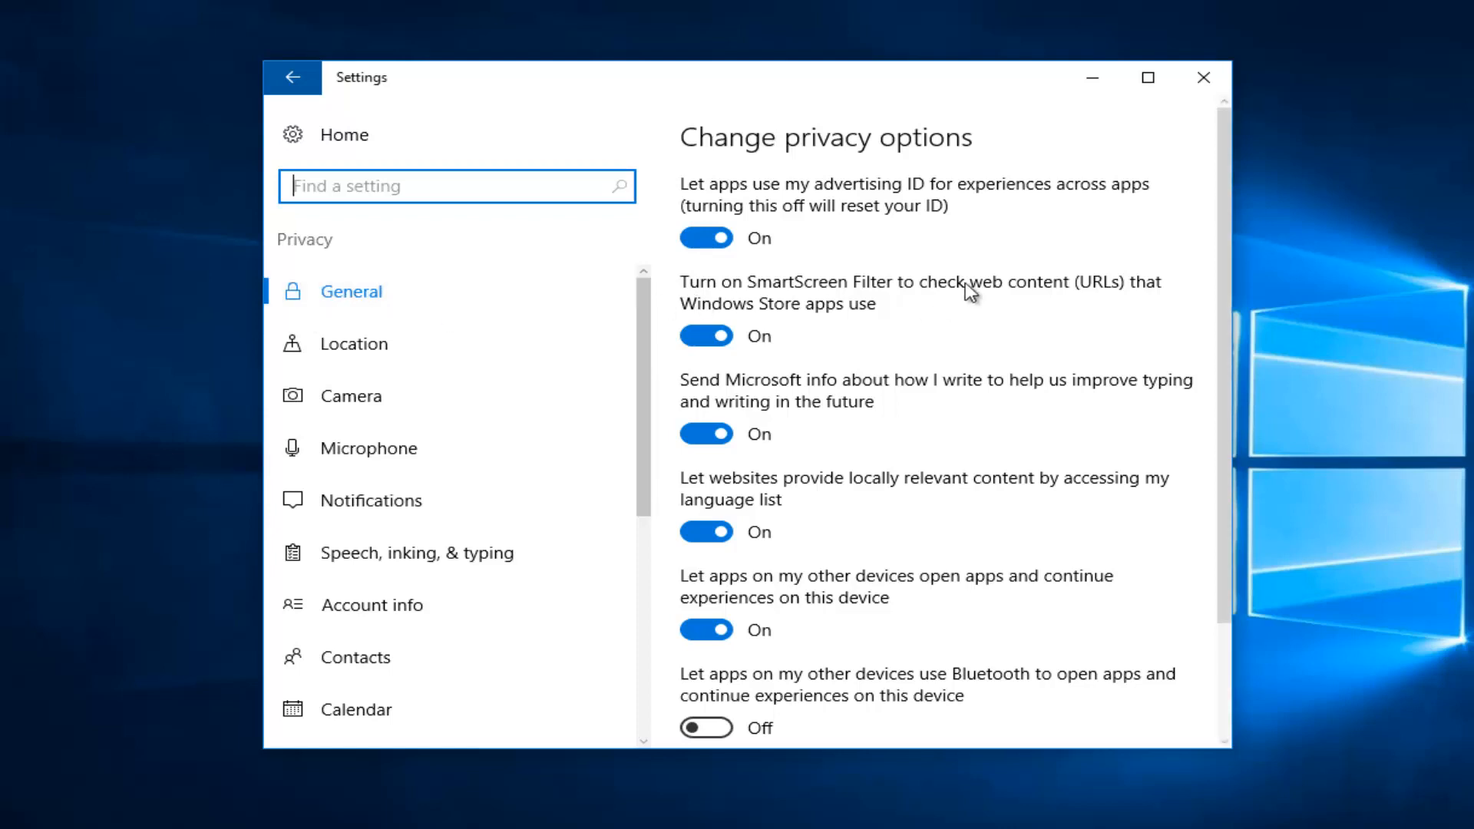
mouse_move(387, 302)
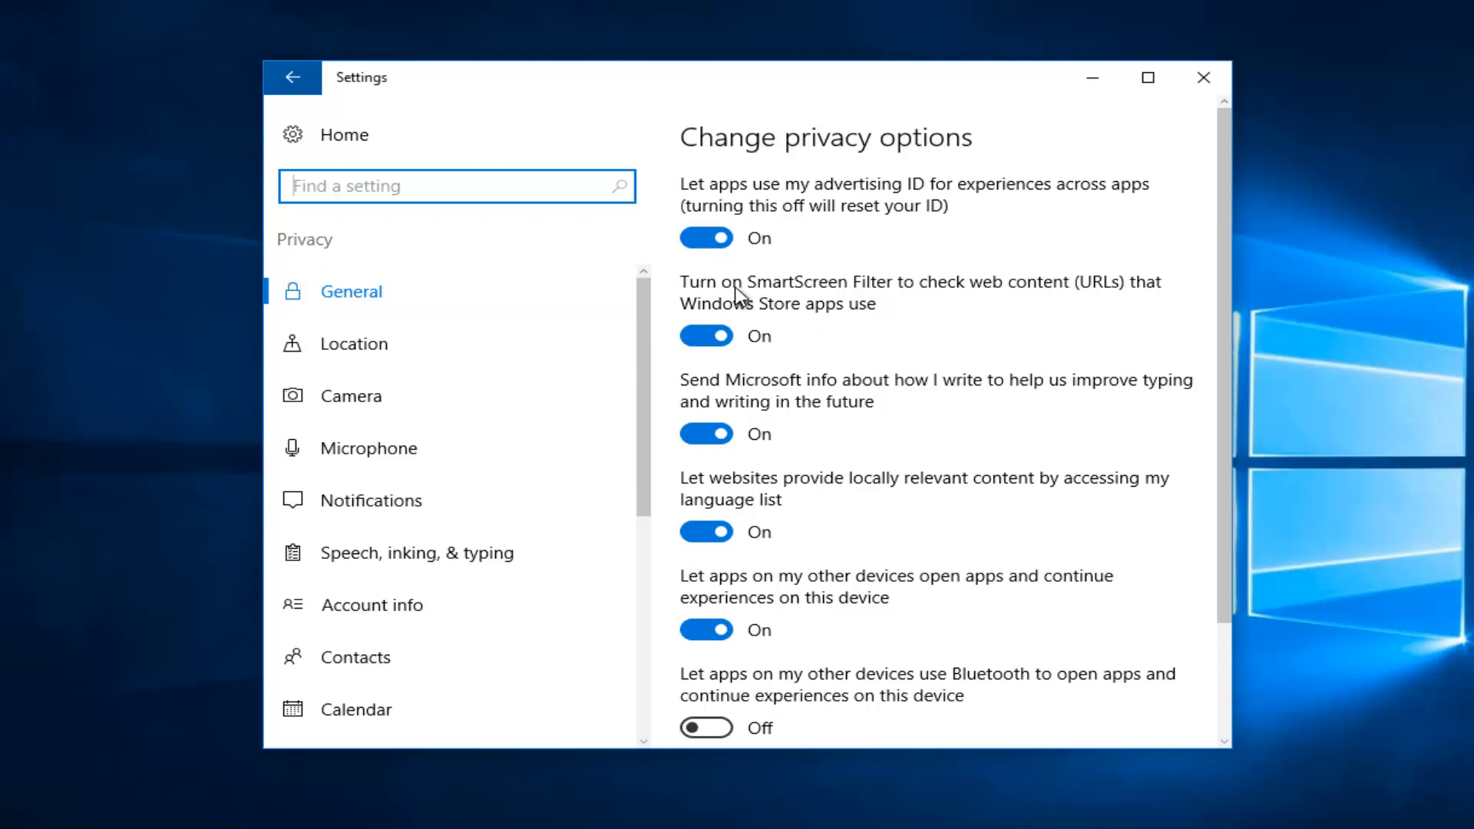
mouse_move(740, 330)
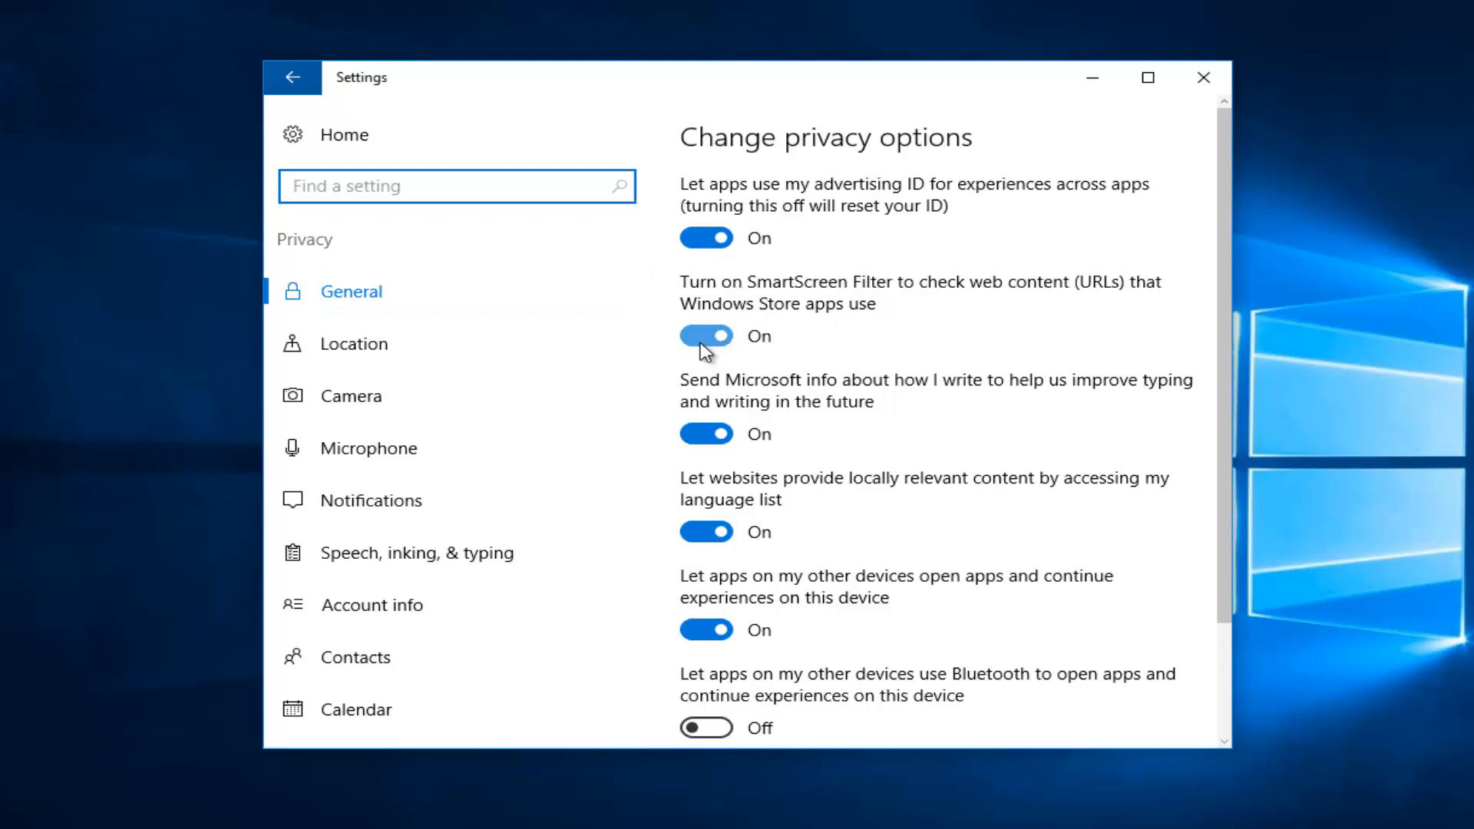
left_click(707, 336)
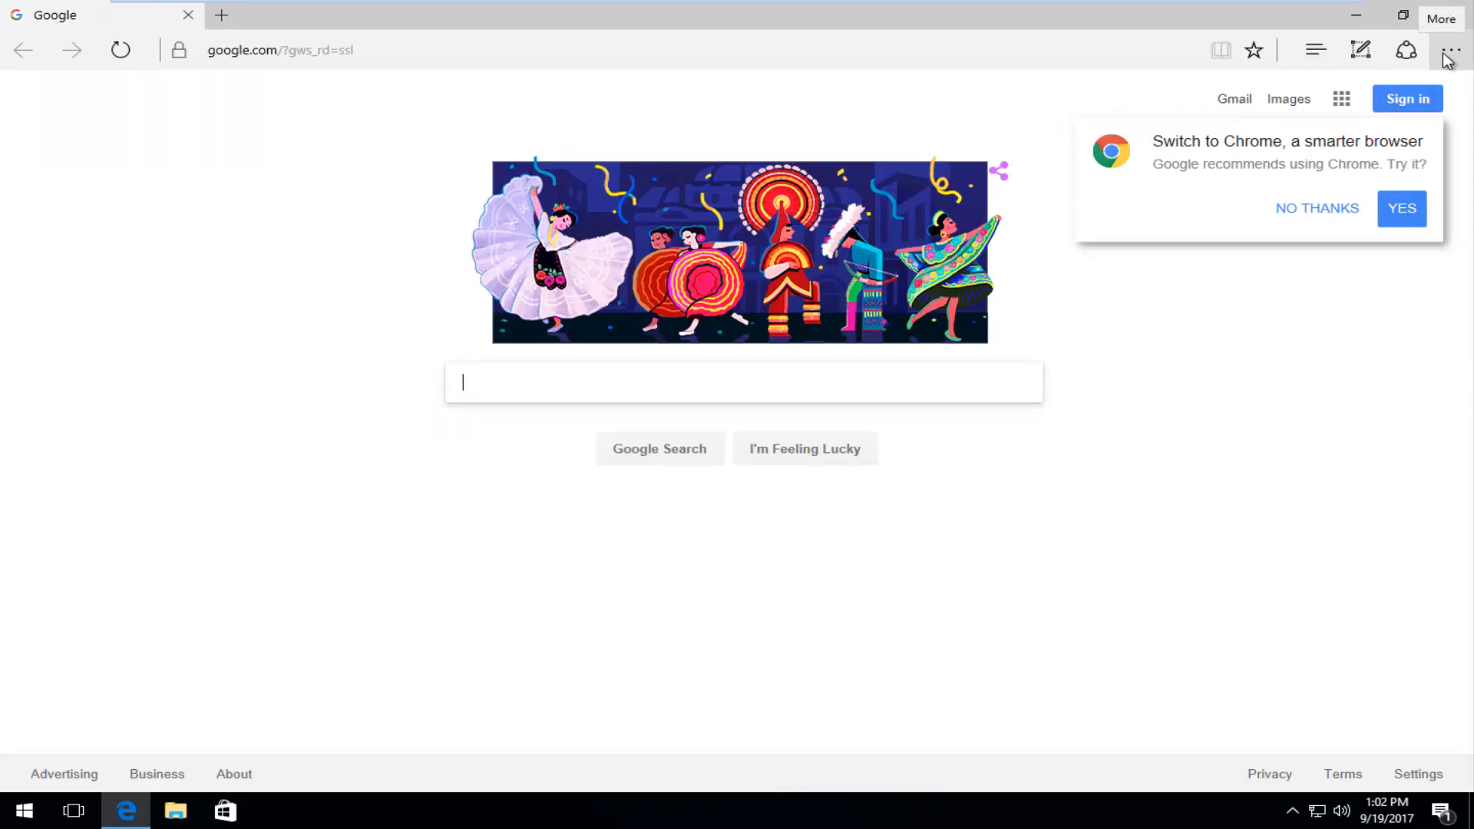
Toggle off the SmartScreen Filter option in Edge's advanced settings.
left_click(1450, 50)
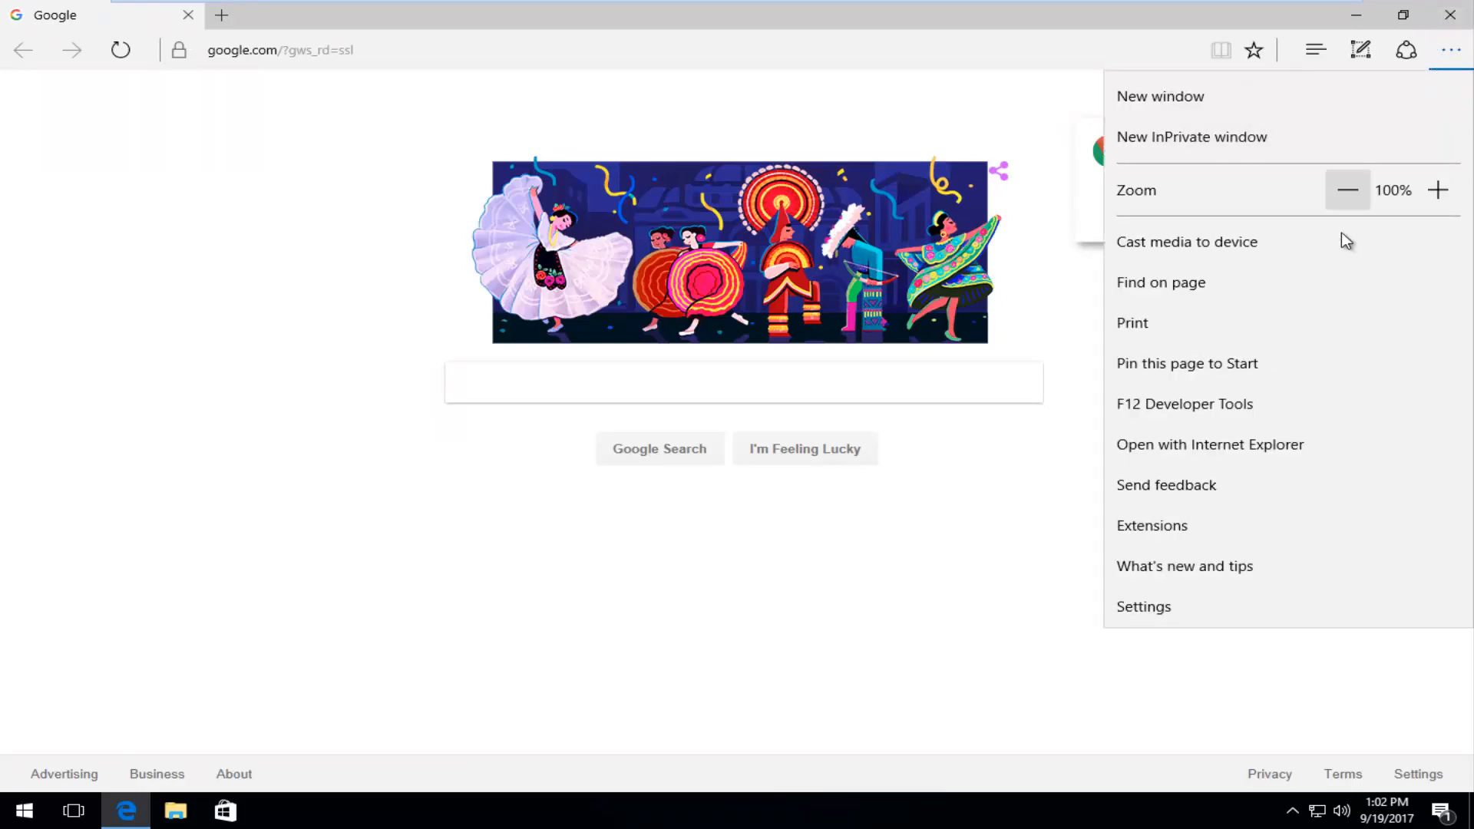
left_click(1144, 607)
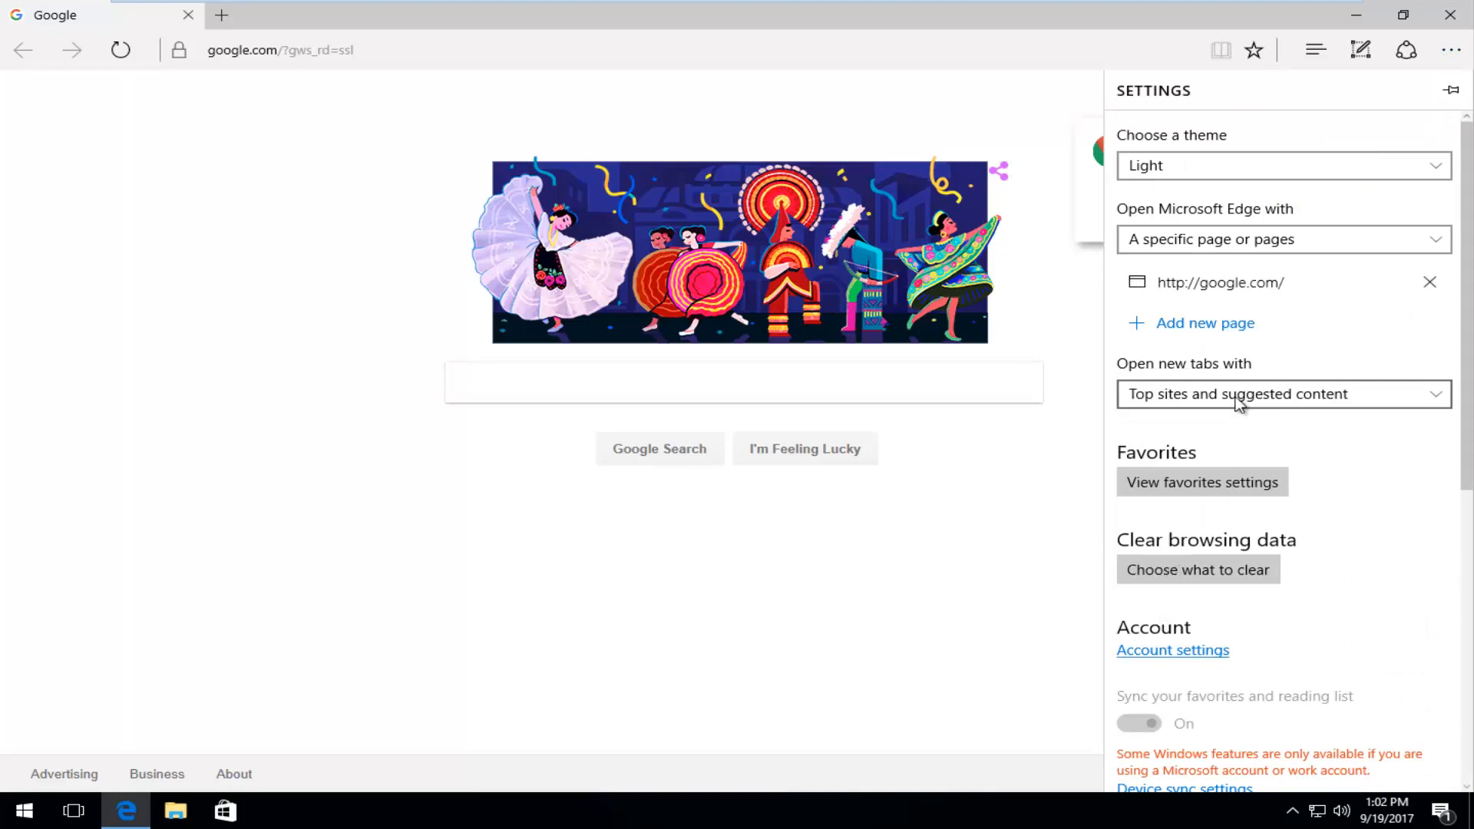
scroll("down", 3)
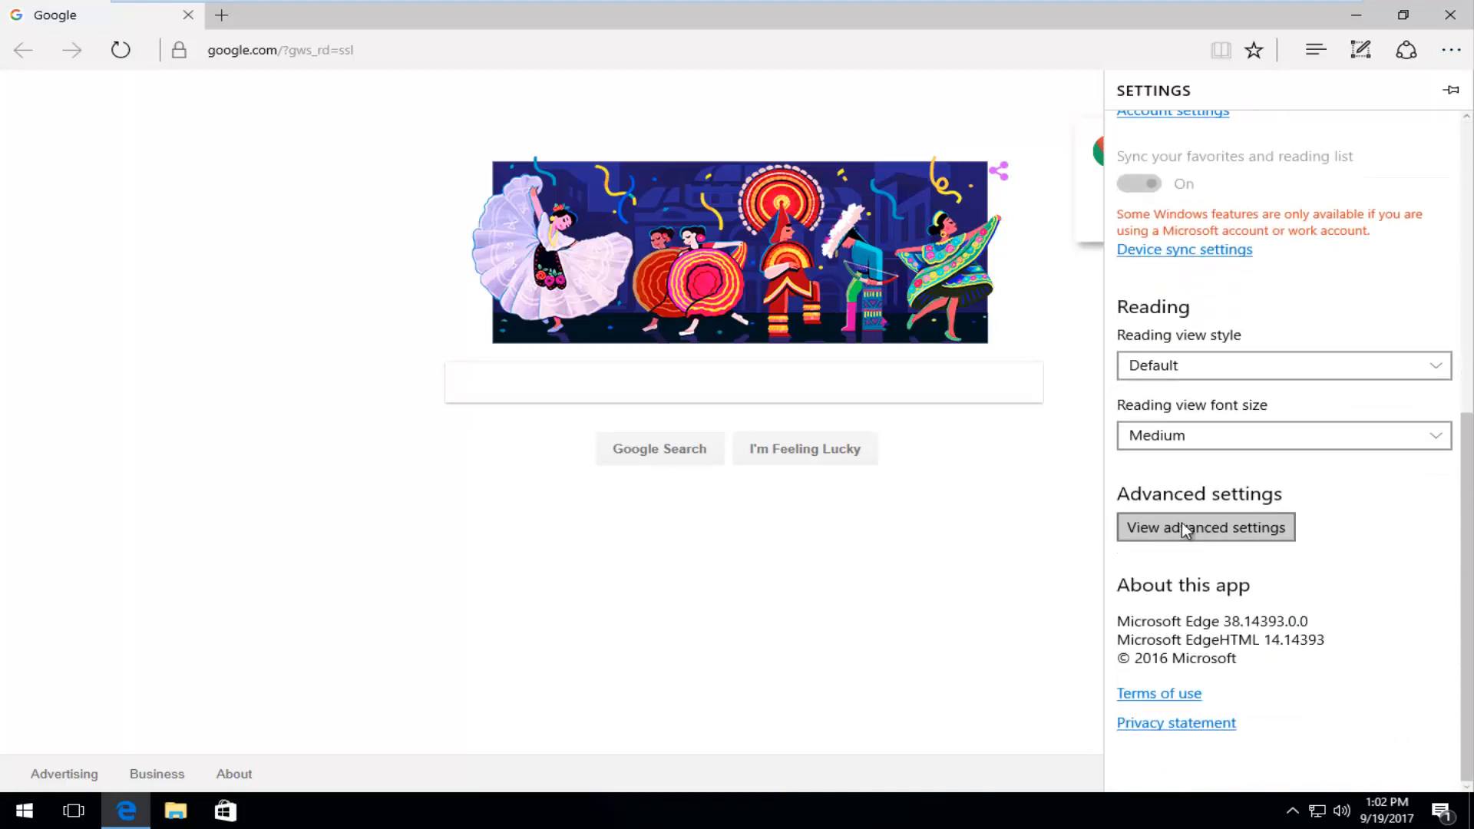
mouse_move(1192, 545)
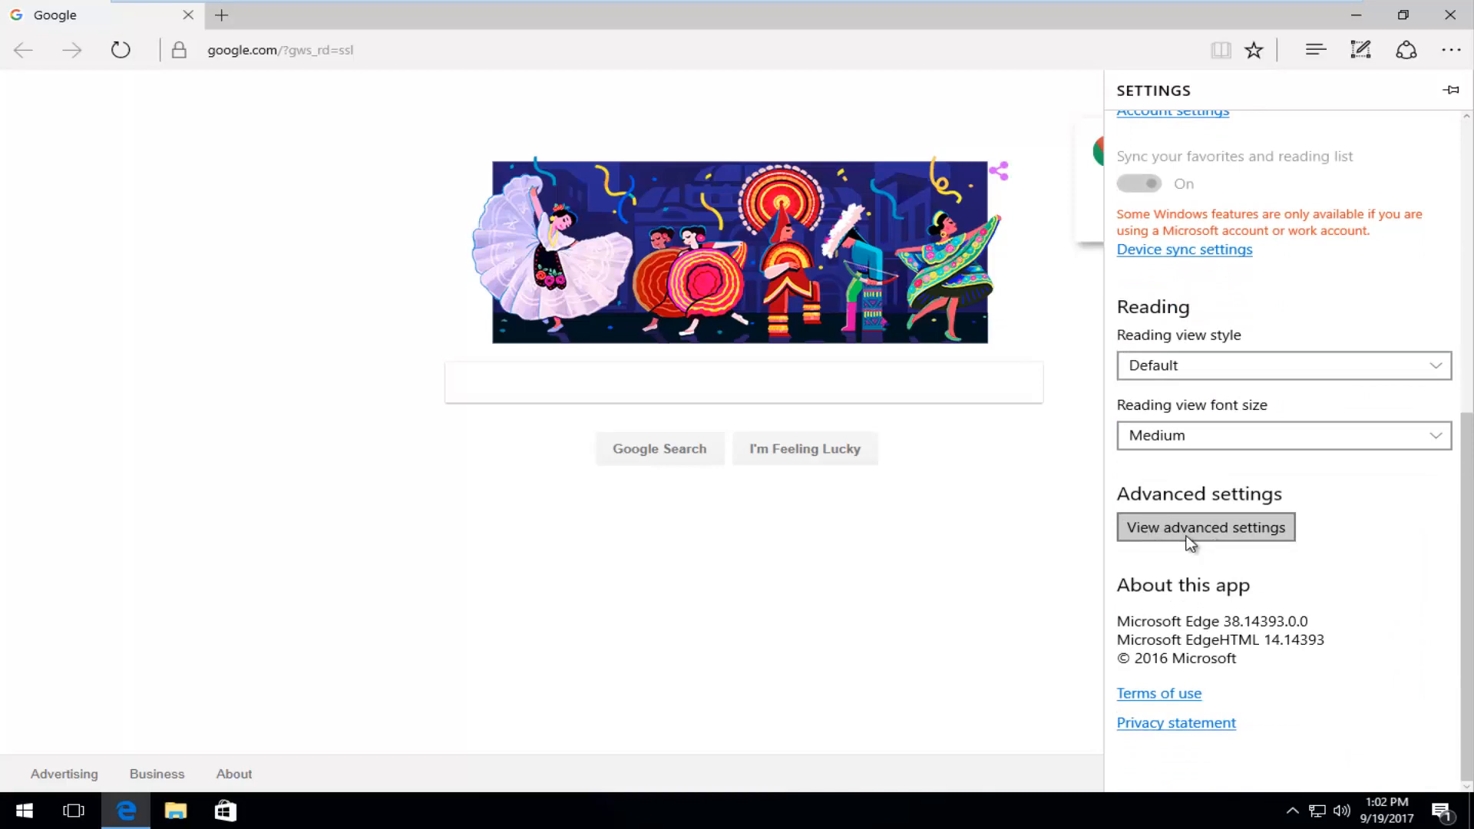
left_click(1206, 527)
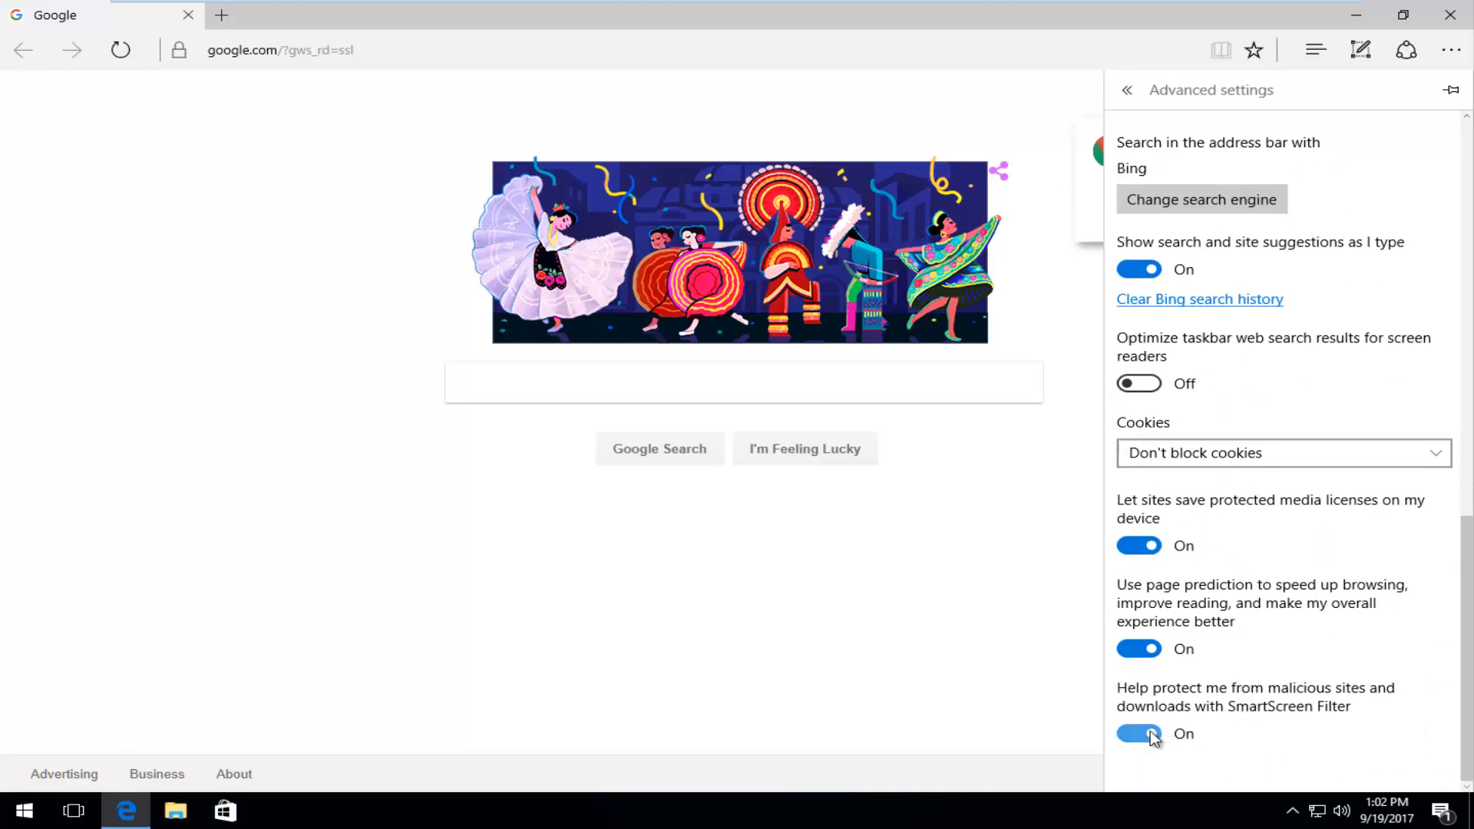
left_click(1139, 734)
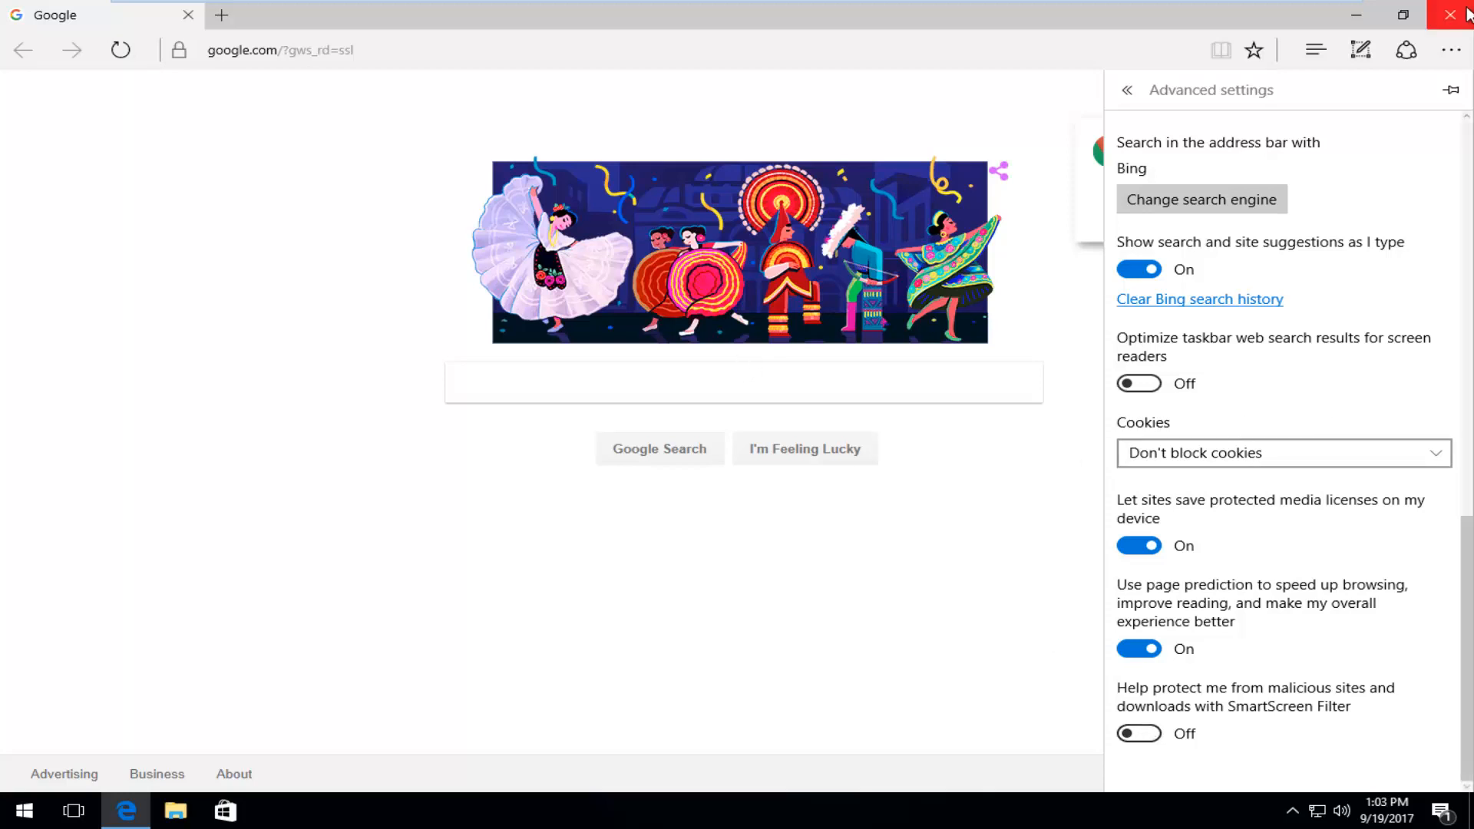
Close Edge and run regedit as administrator from a Start search.
left_click(1445, 16)
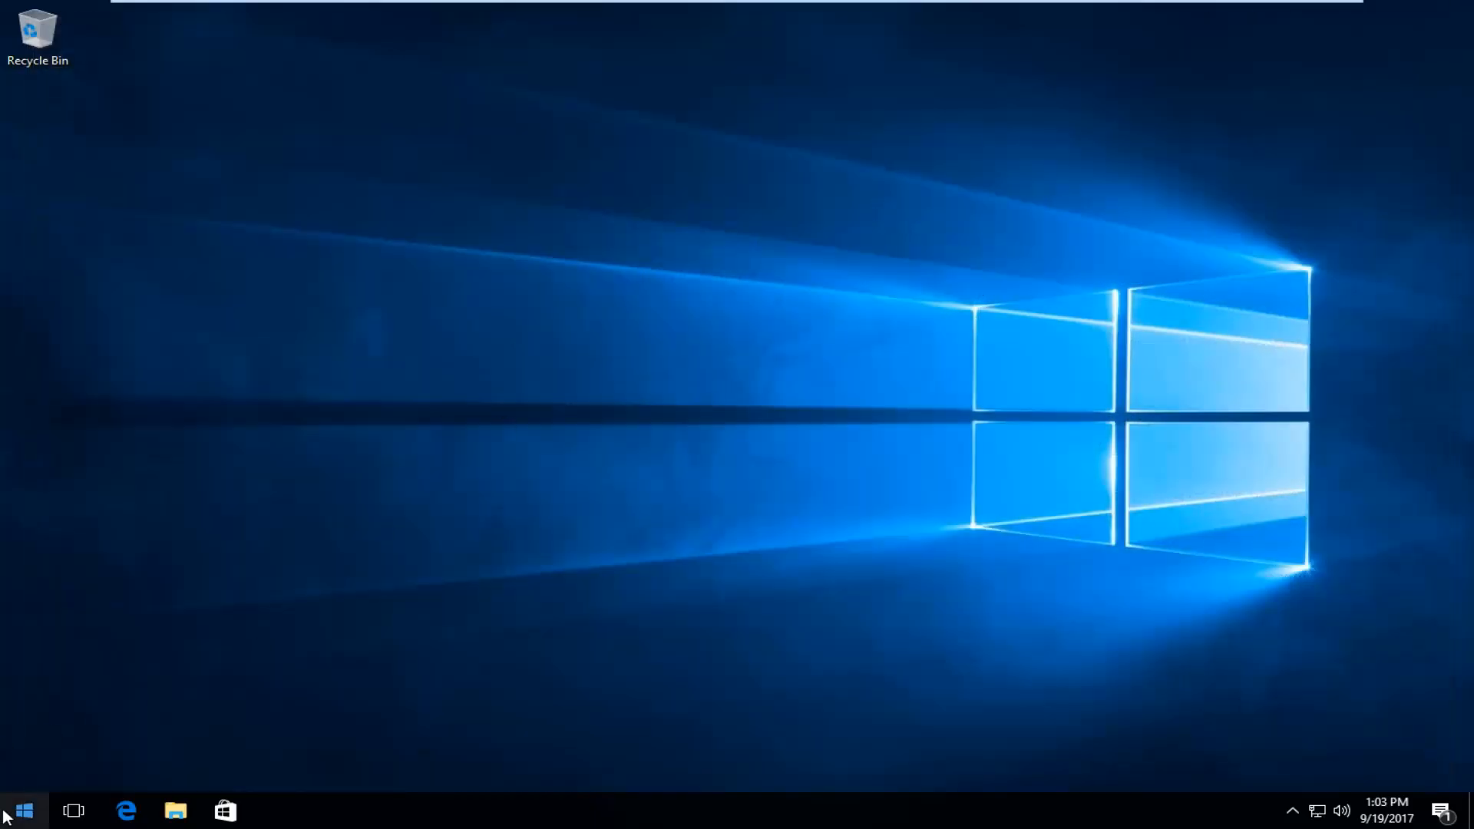
left_click(26, 806)
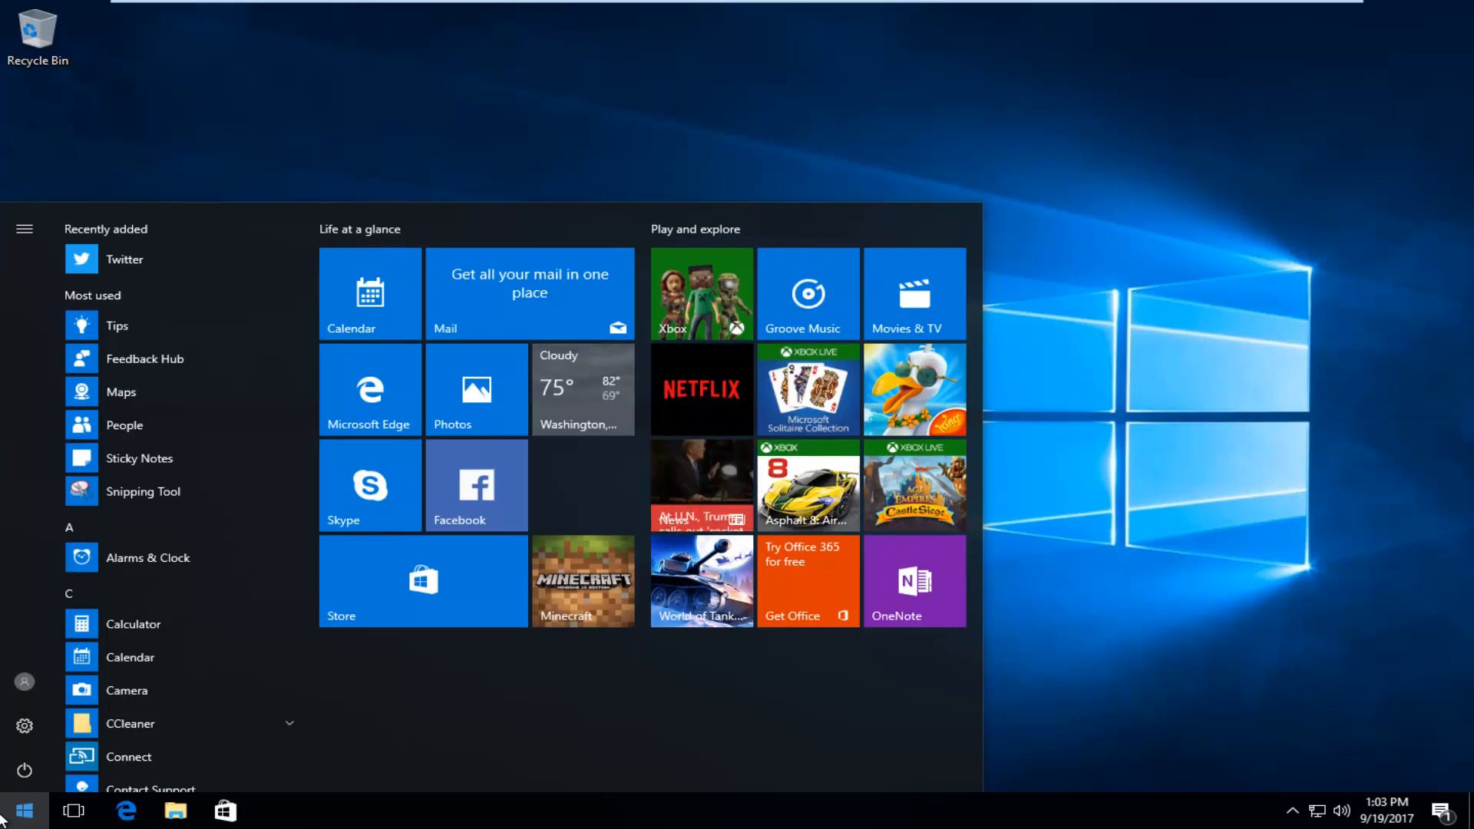
type("regedit")
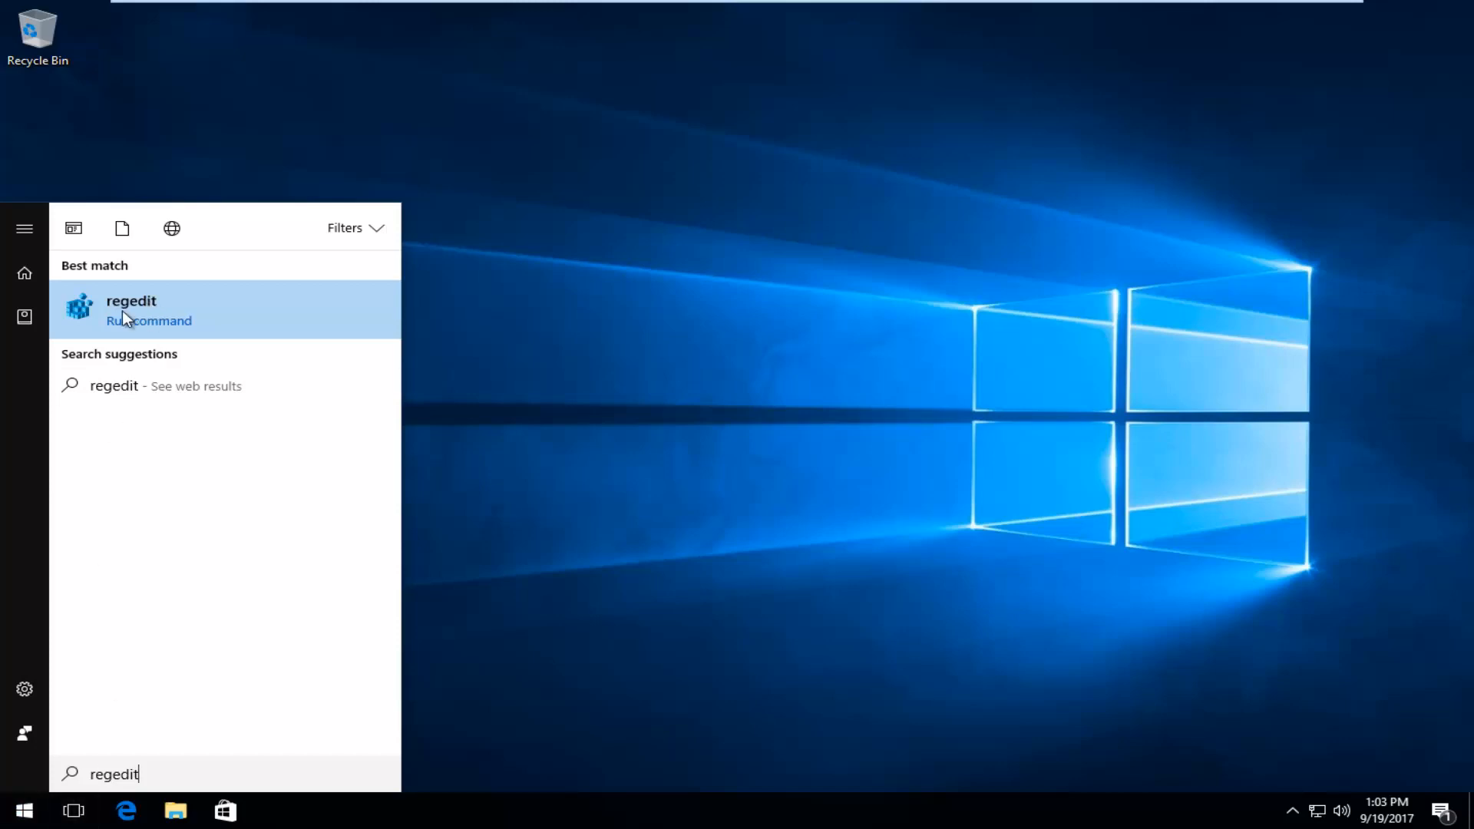
mouse_move(117, 327)
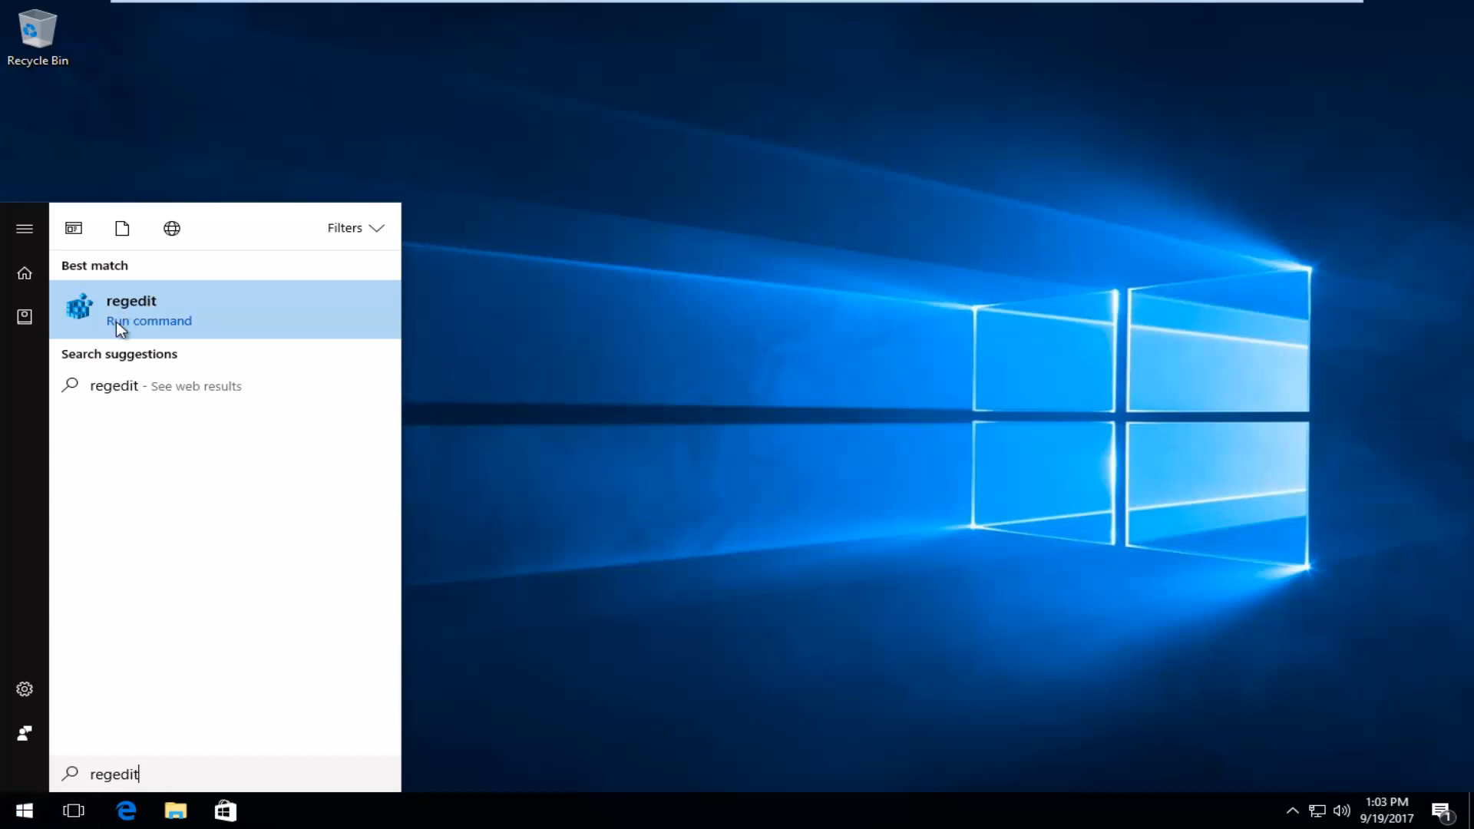
right_click(119, 322)
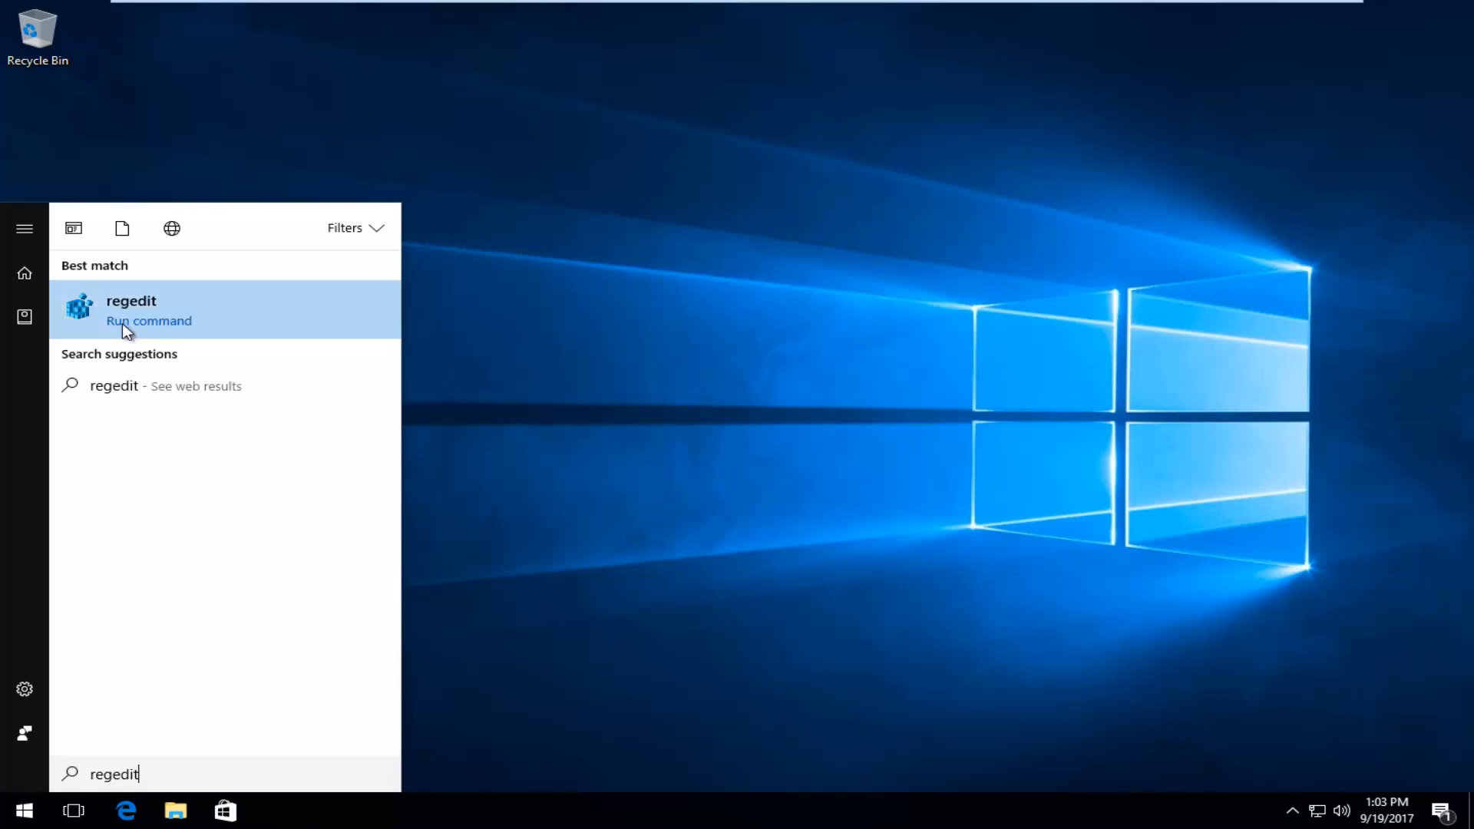
left_click(130, 310)
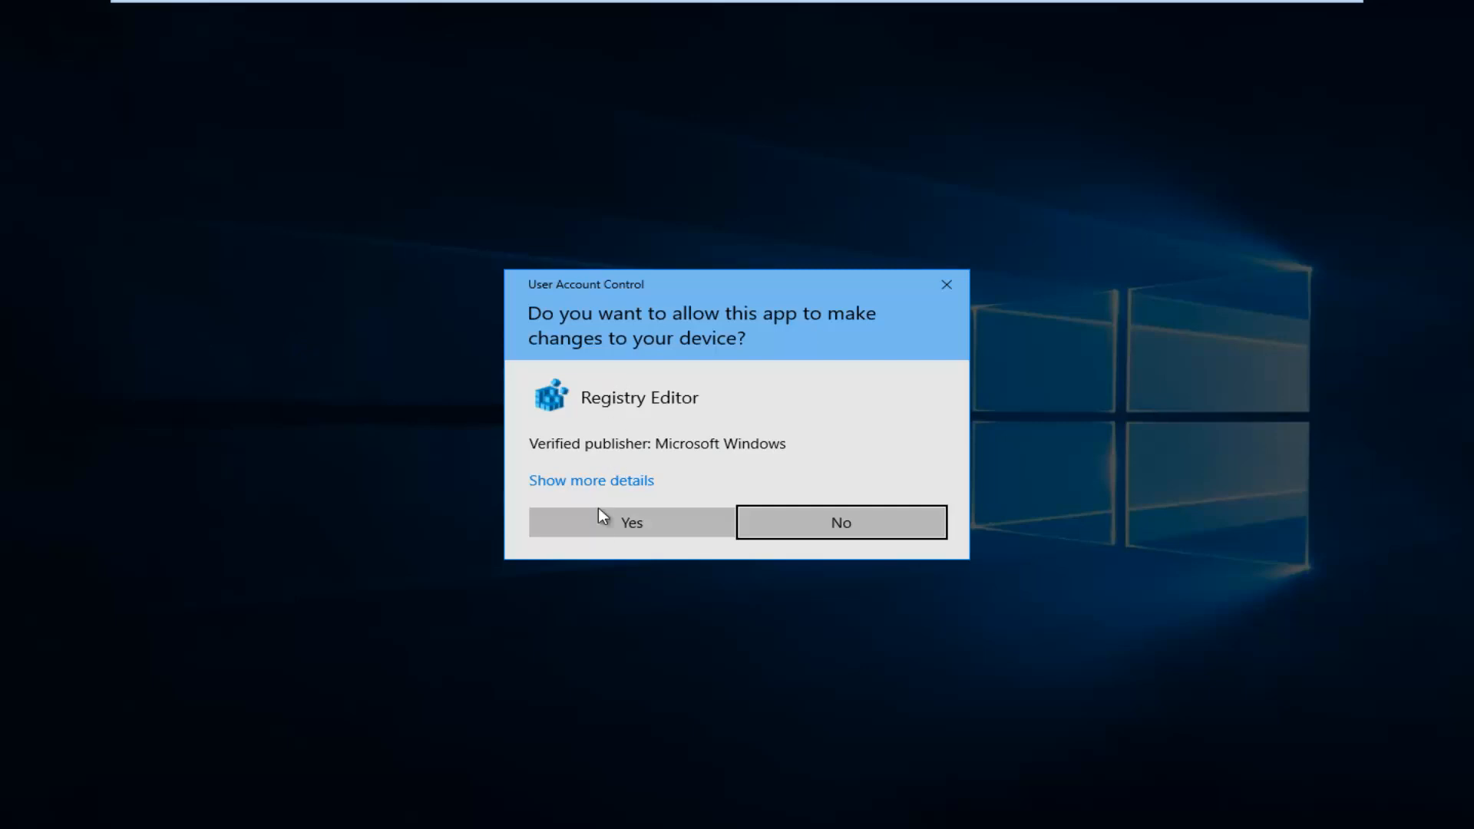
Accept the User Account Control prompt with Yes so Registry Editor opens.
left_click(632, 522)
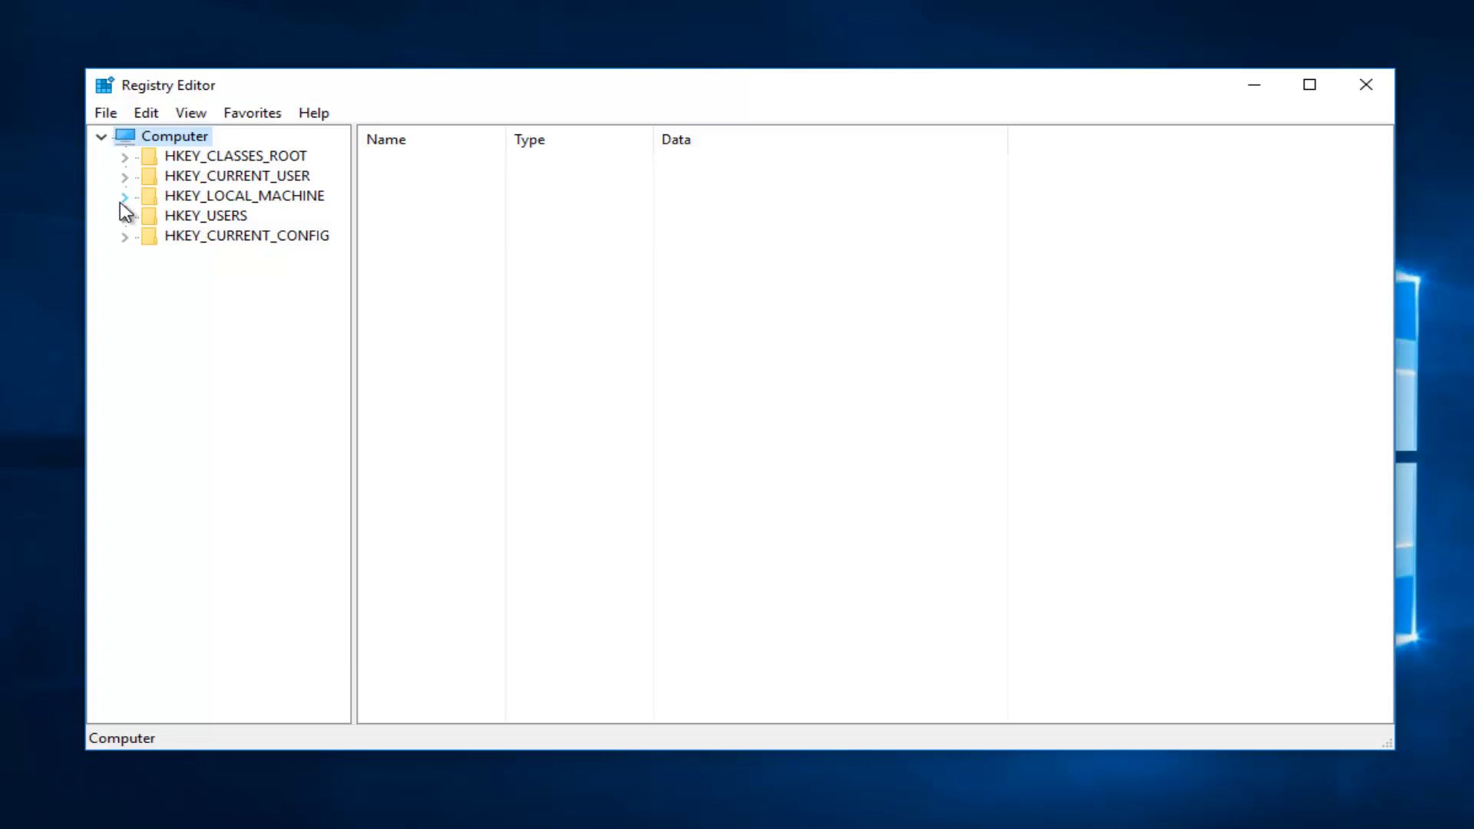
Navigate to HKLM\SOFTWARE\Microsoft\Windows\CurrentVersion\Explorer and select SmartScreenEnabled.
left_click(125, 196)
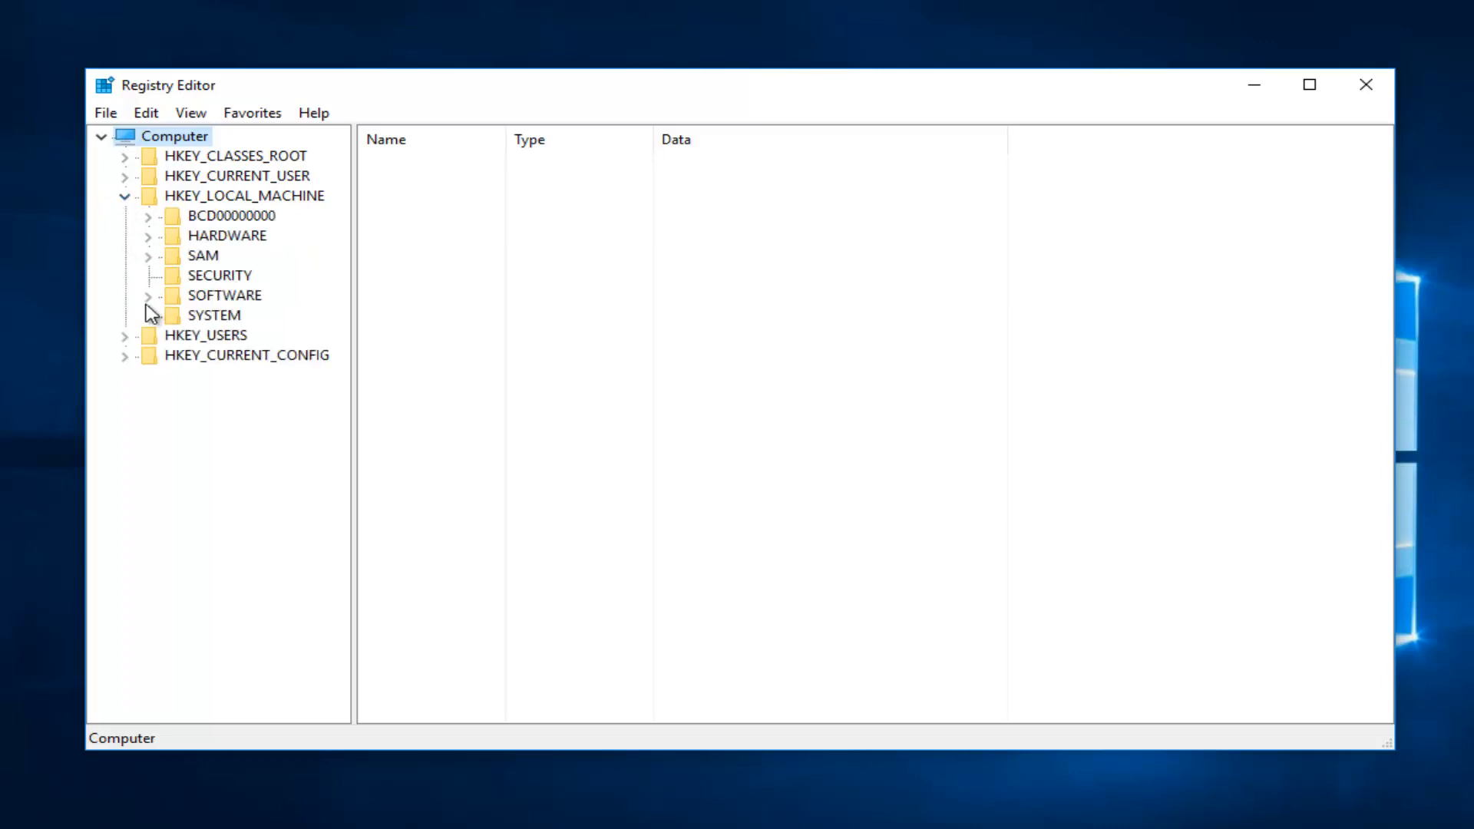
left_click(148, 296)
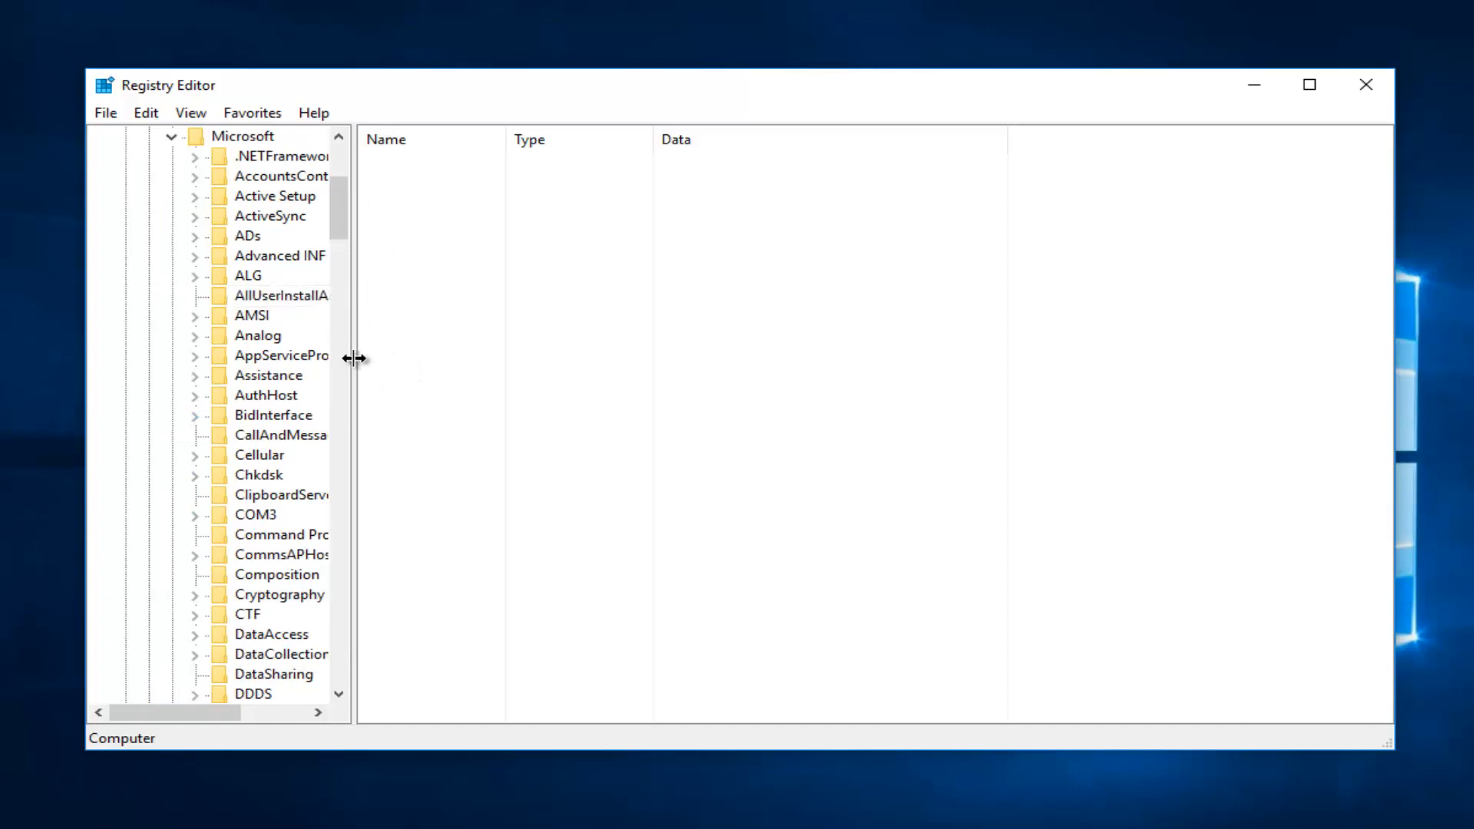
left_click_drag(353, 357, 427, 357)
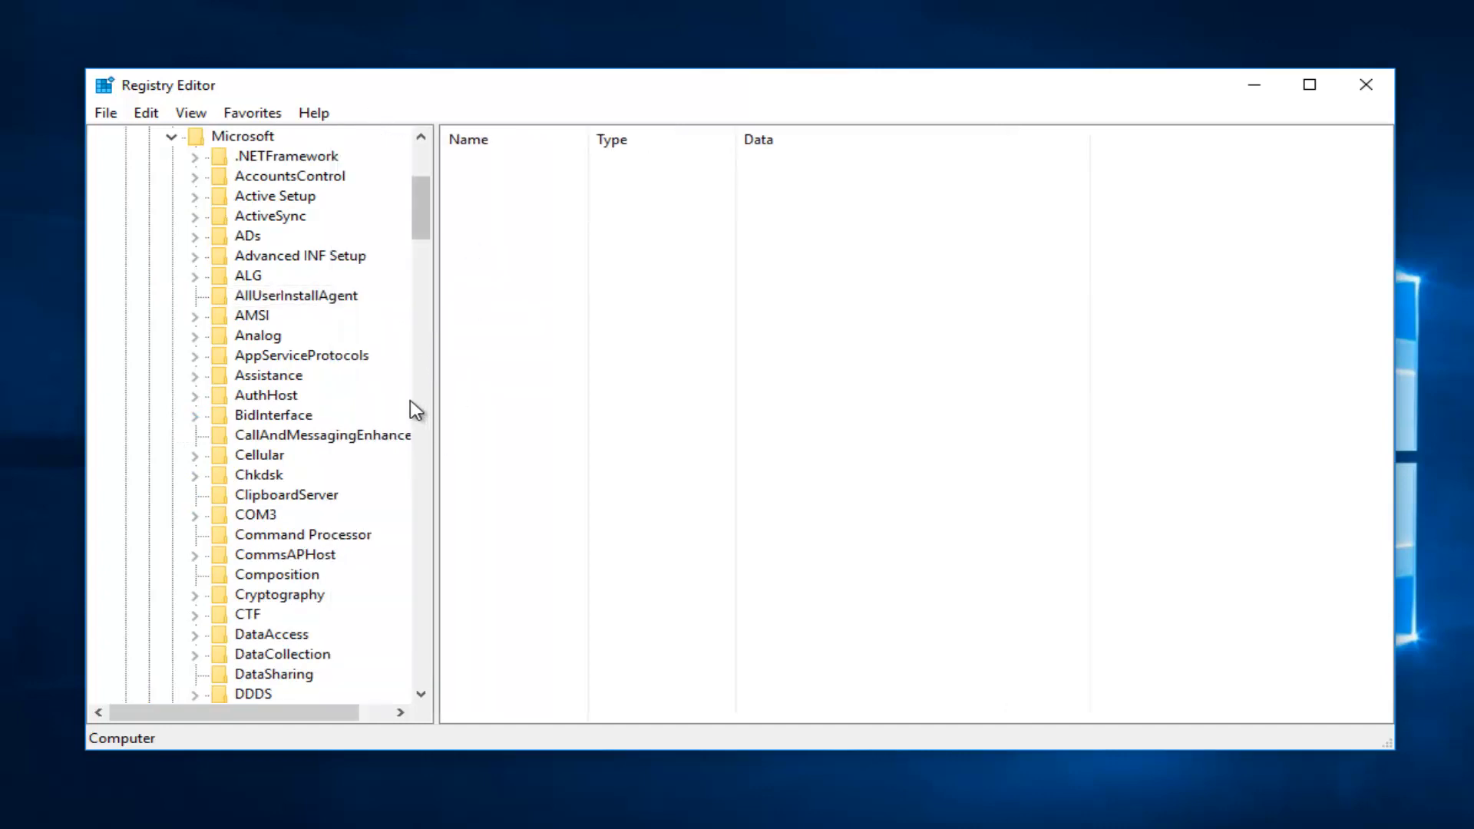
mouse_move(506, 343)
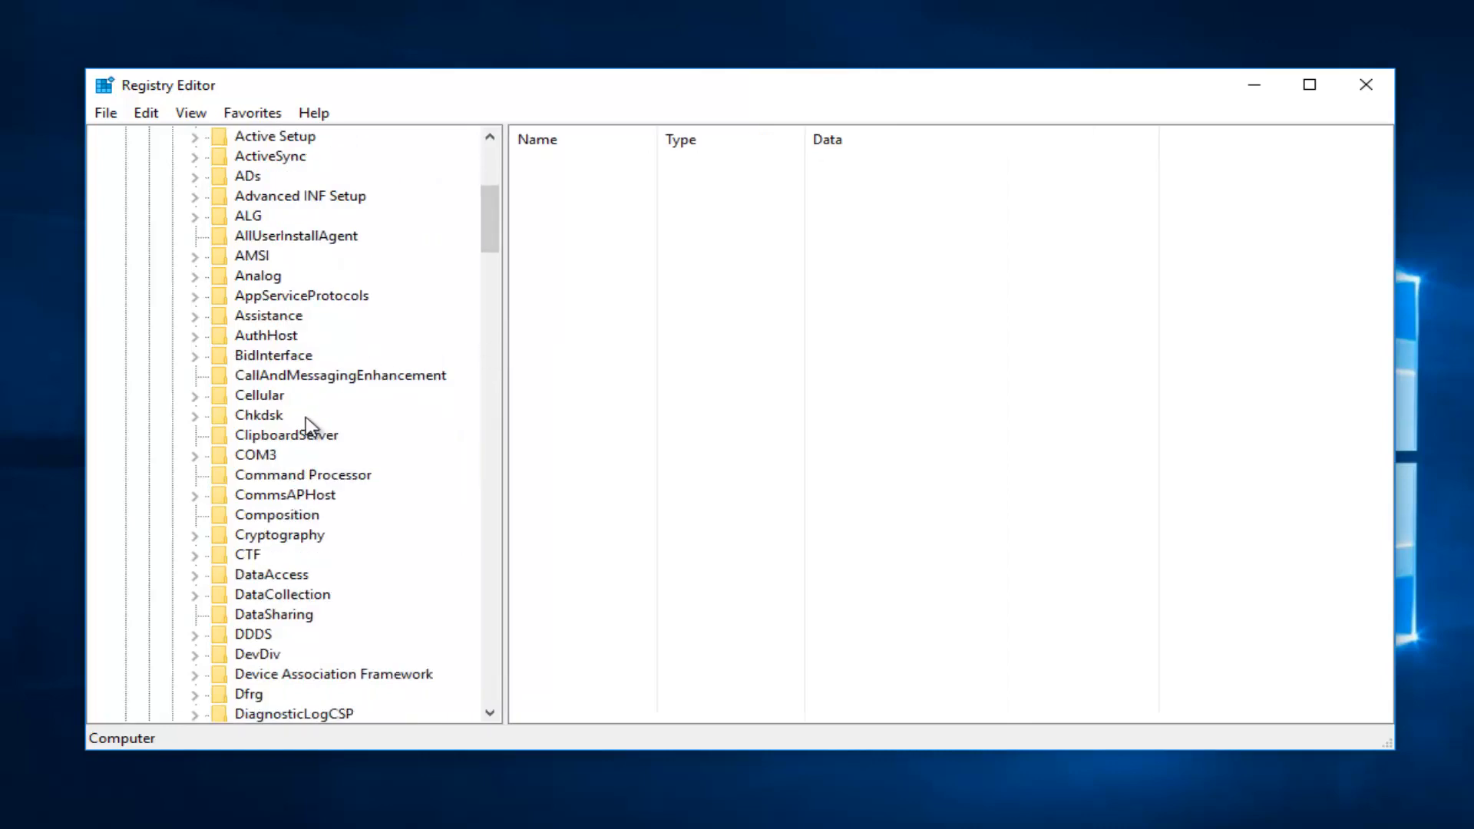
scroll("down", 3)
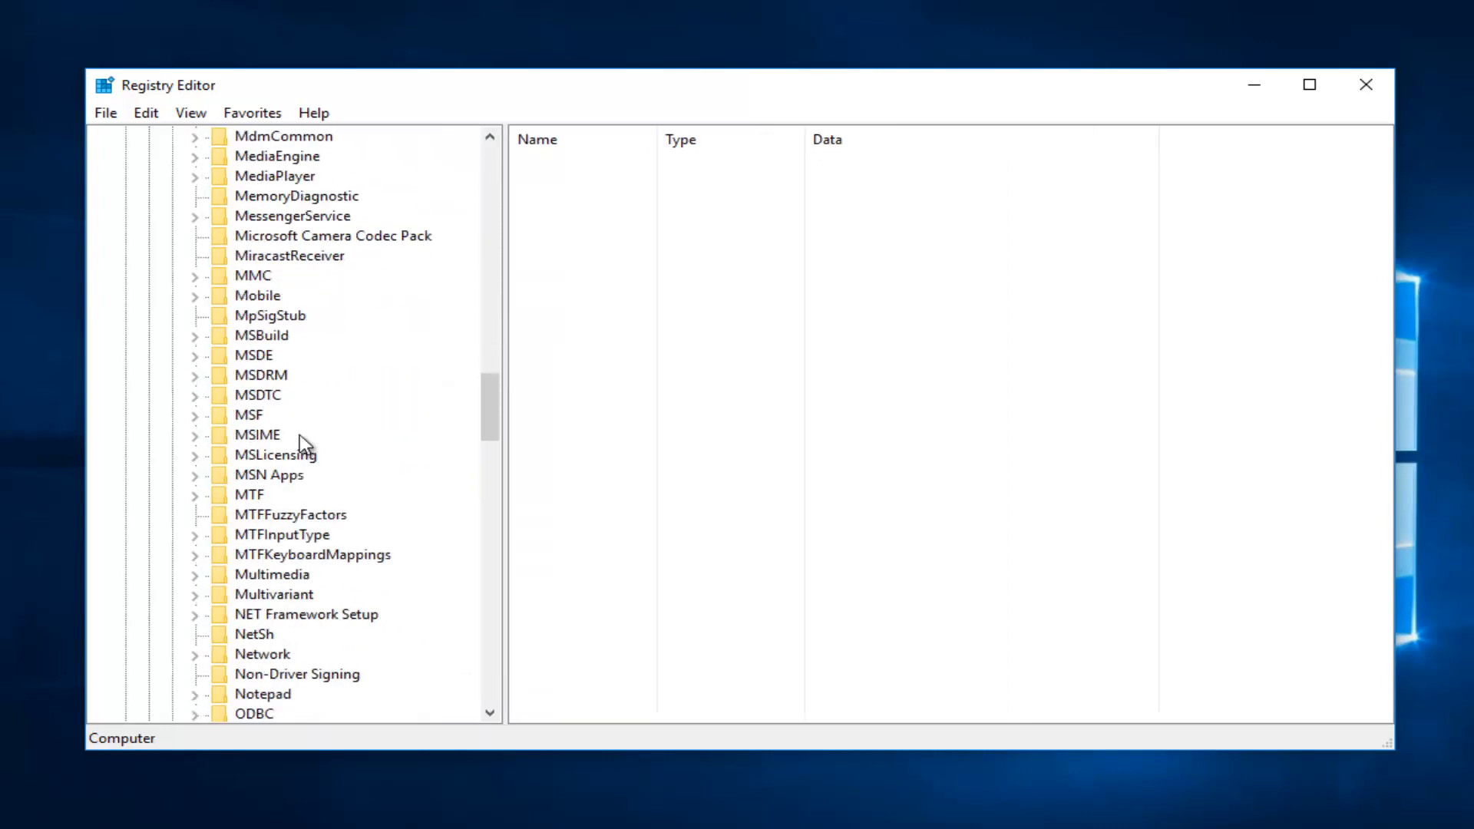
scroll("down", 3)
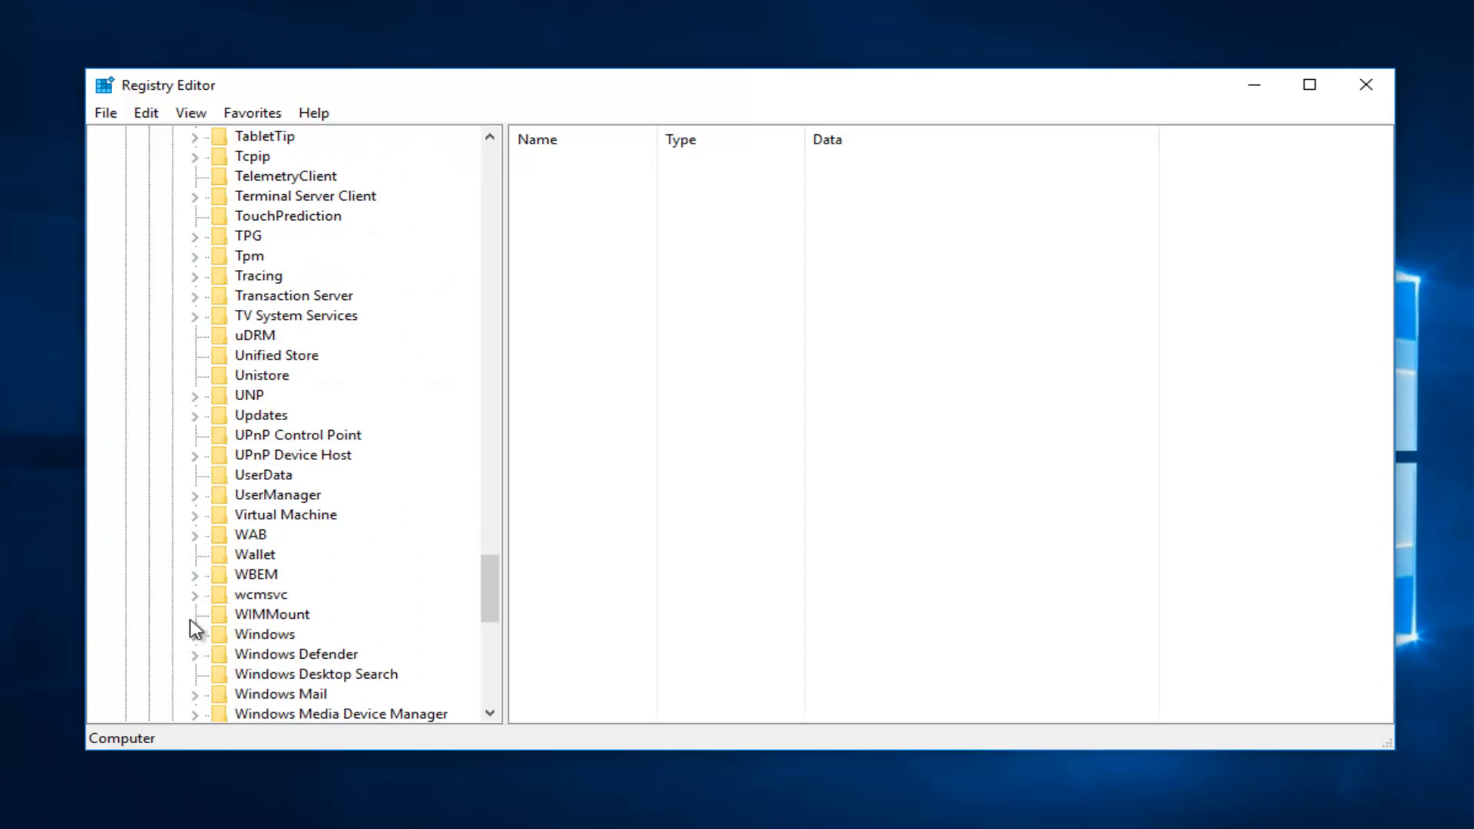
left_click(195, 634)
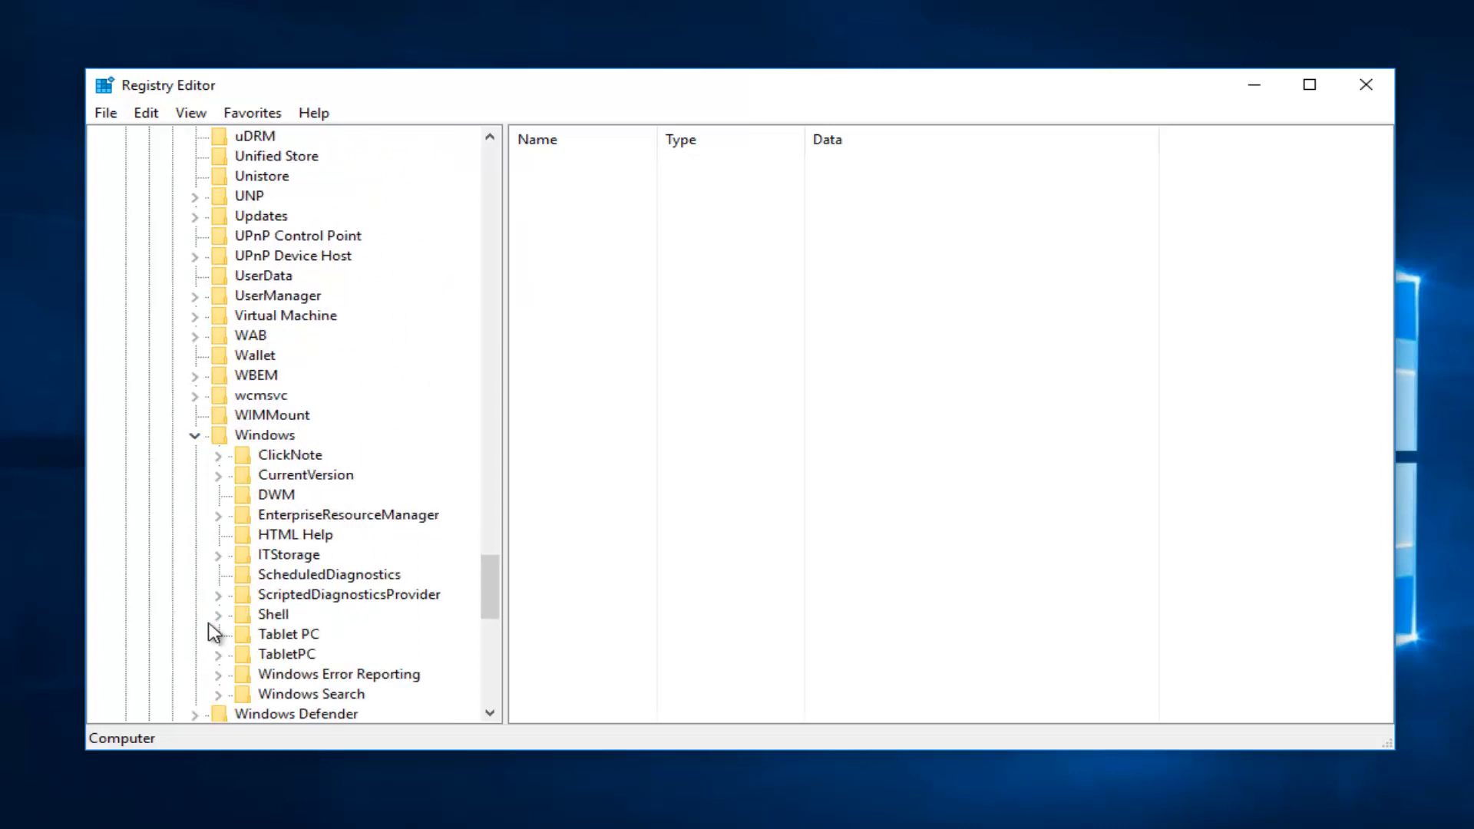
mouse_move(222, 488)
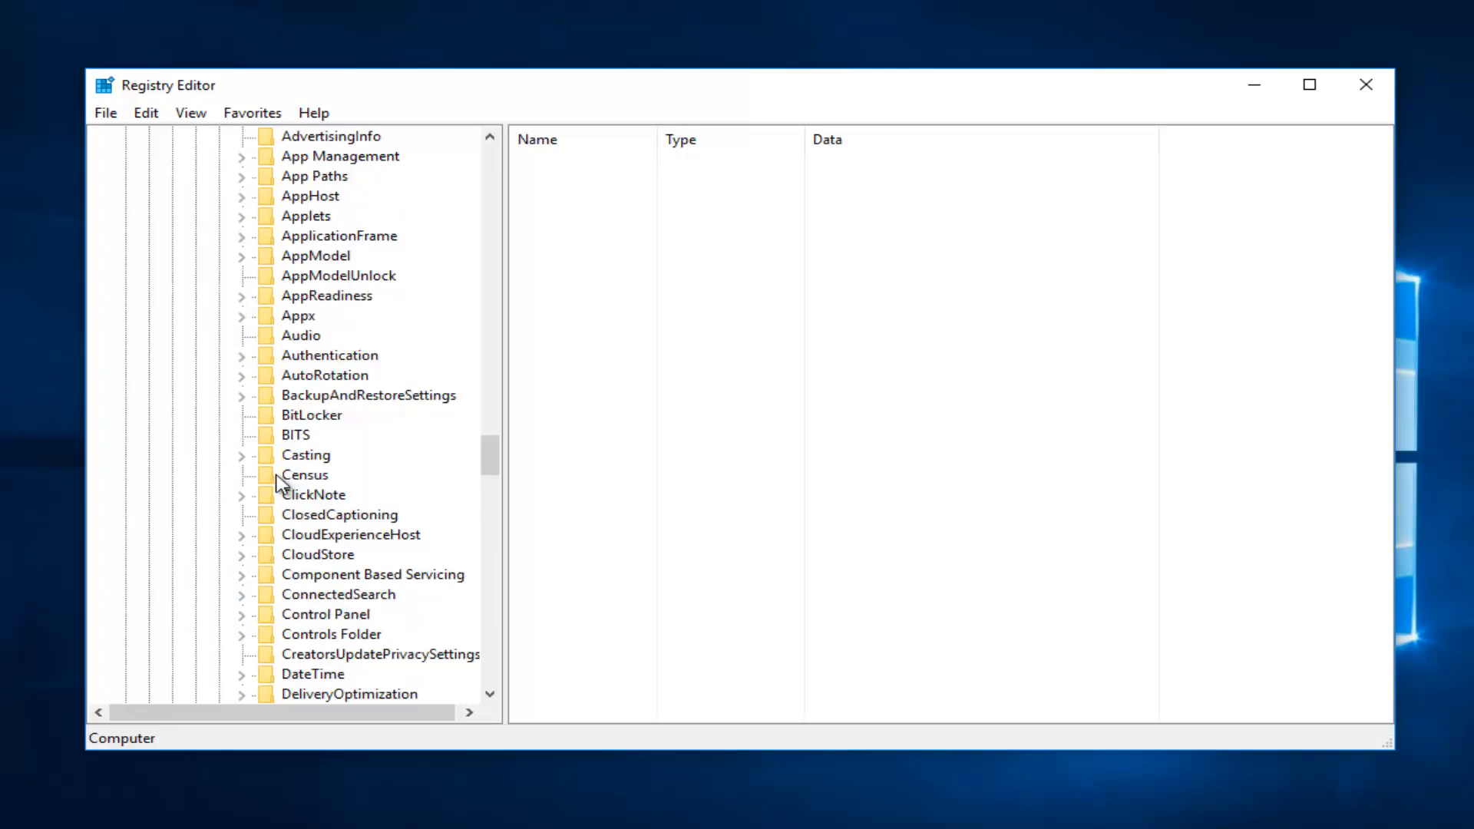
left_click(307, 634)
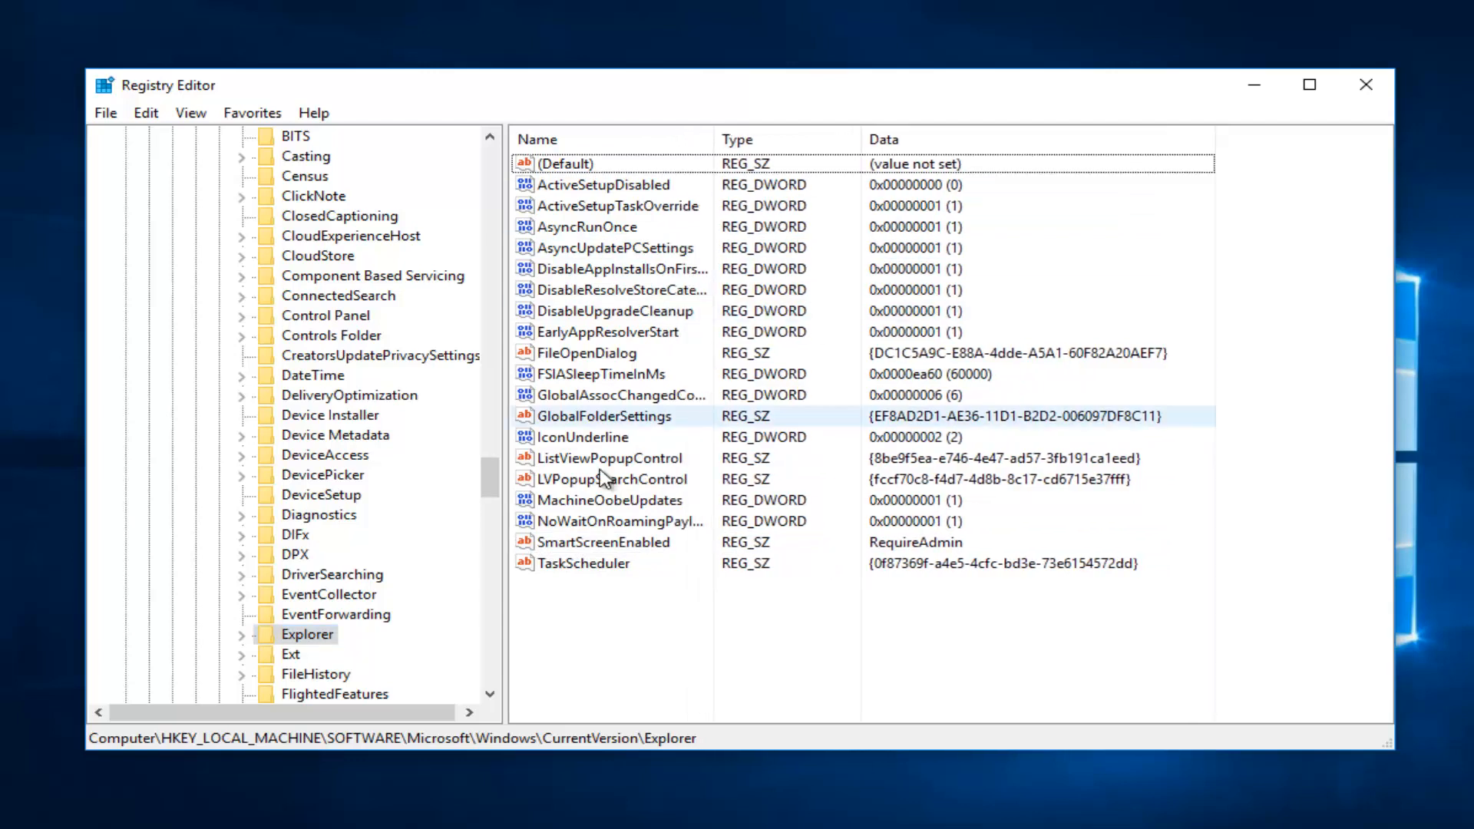
left_click(602, 543)
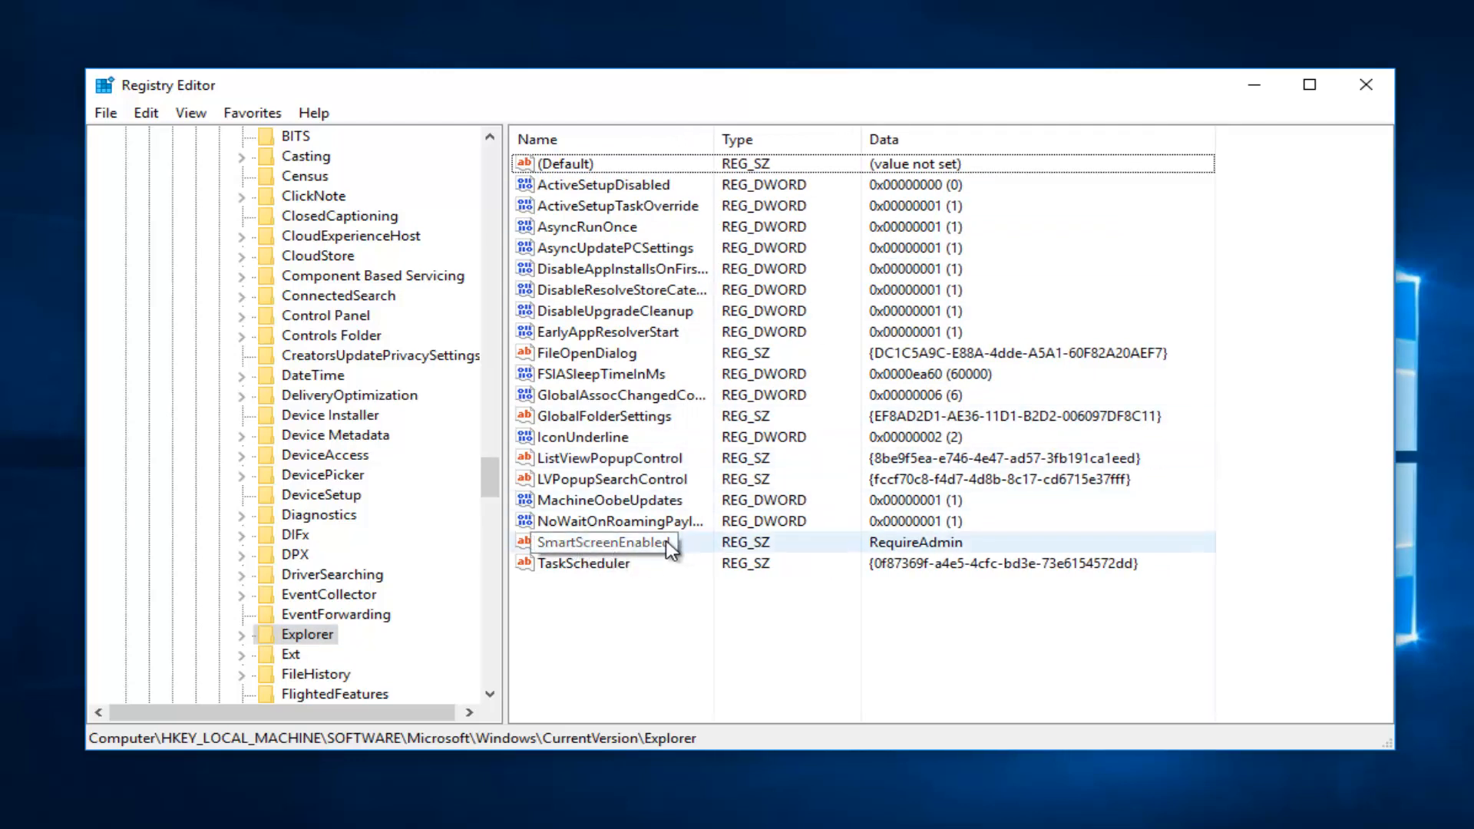
Modify SmartScreenEnabled's data to Off, then close Registry Editor.
right_click(601, 542)
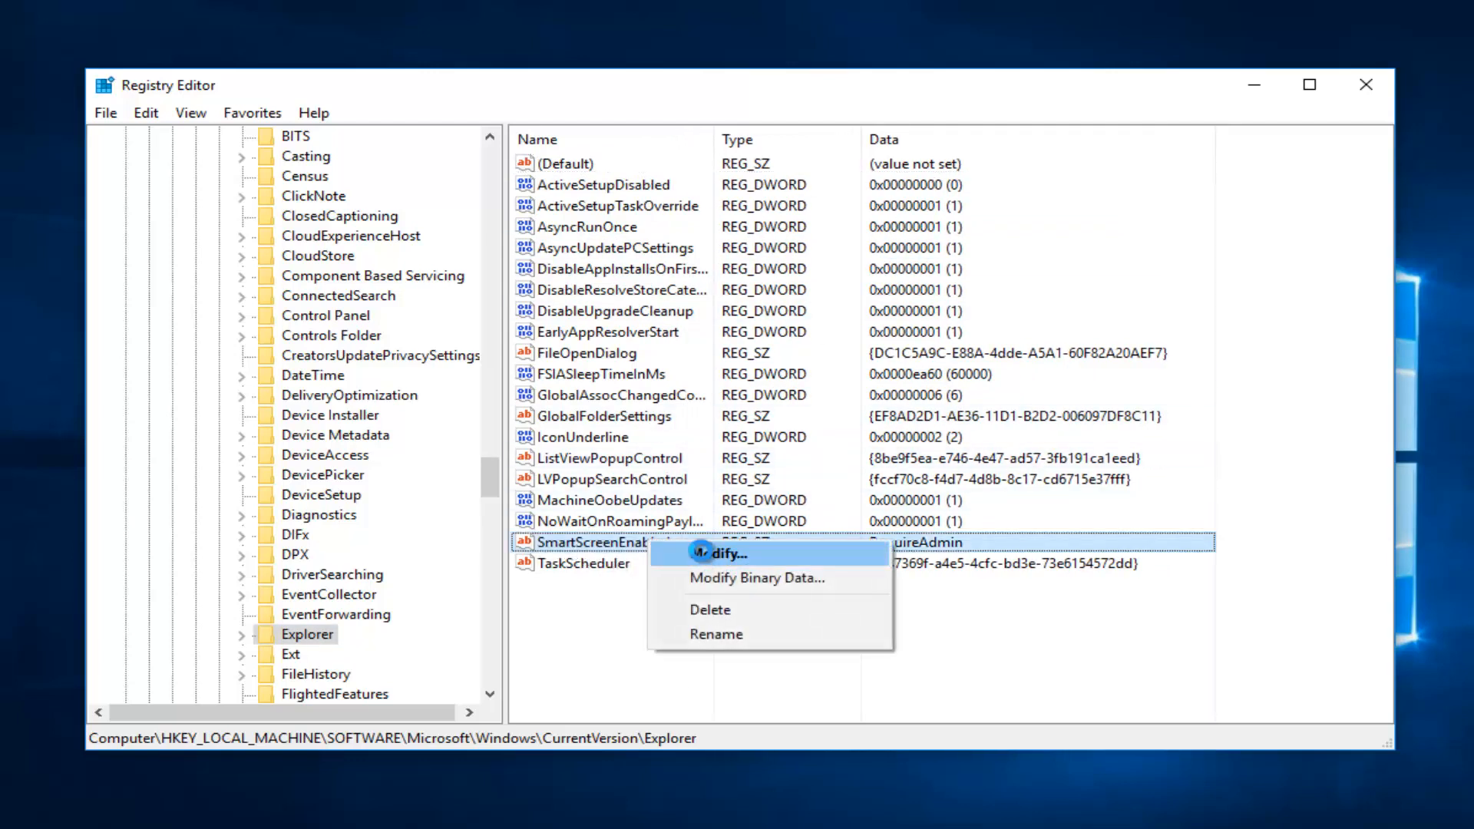
left_click(718, 554)
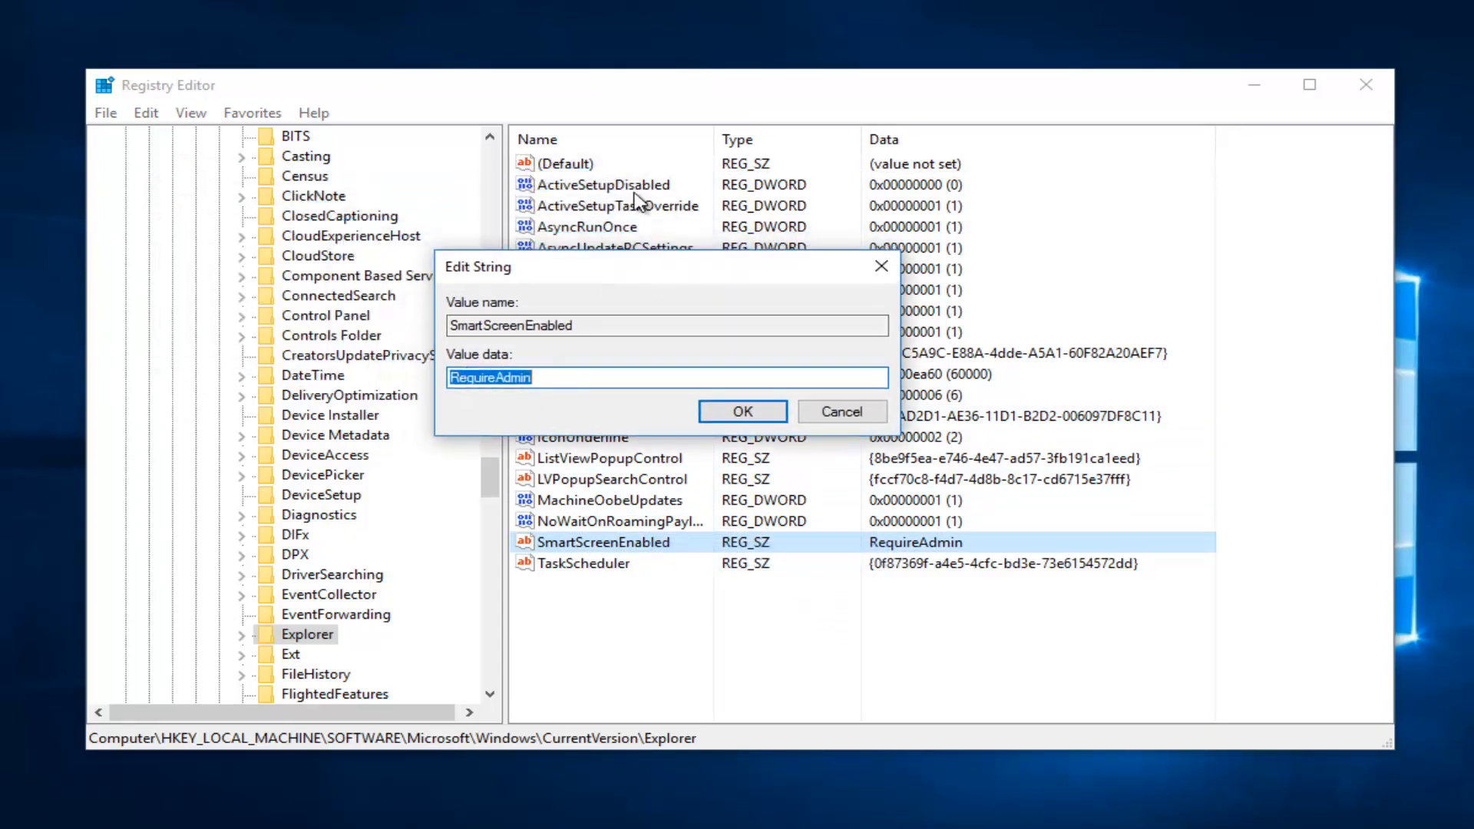
type("Off")
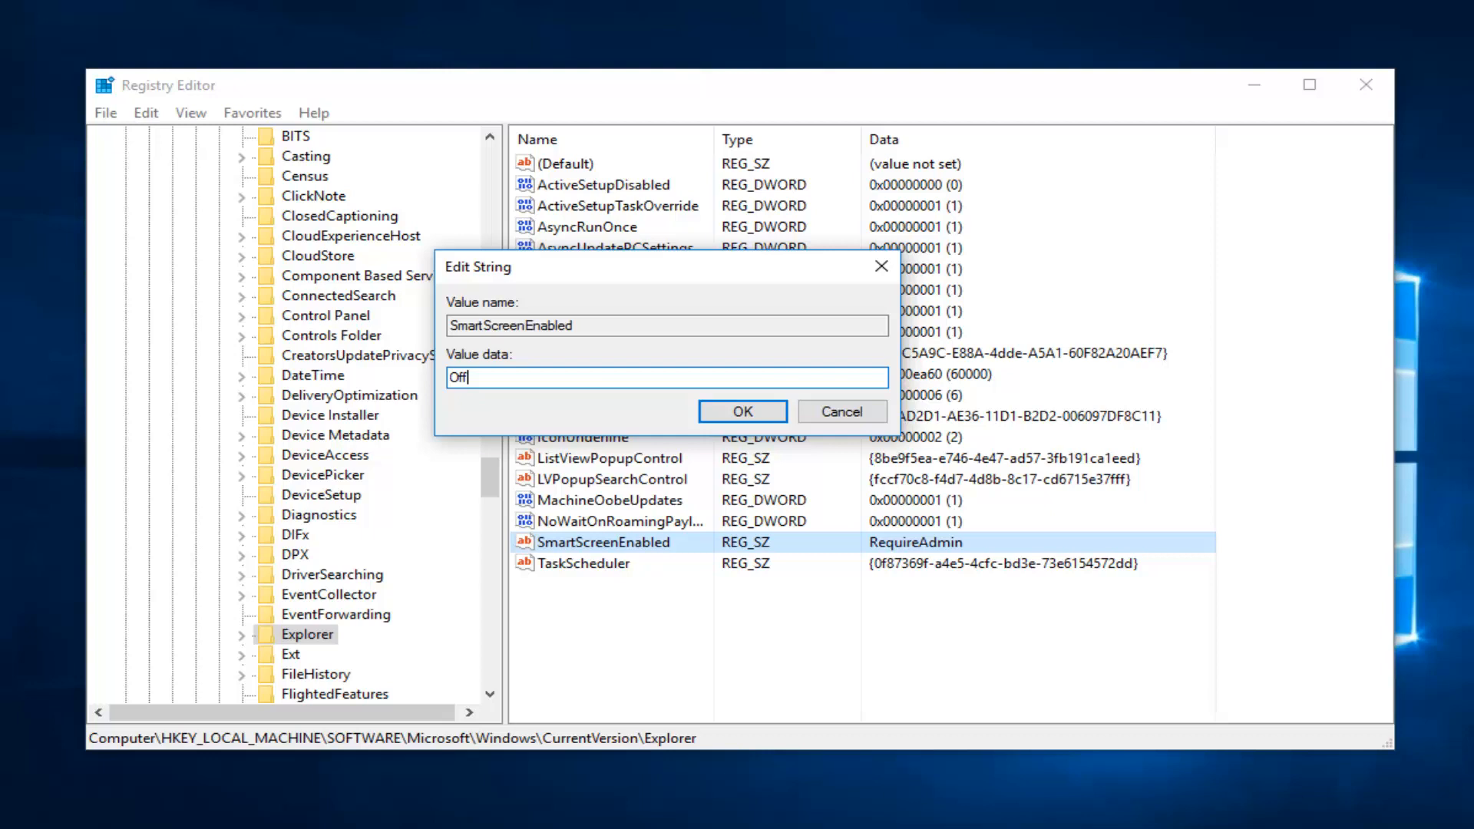
mouse_move(640, 411)
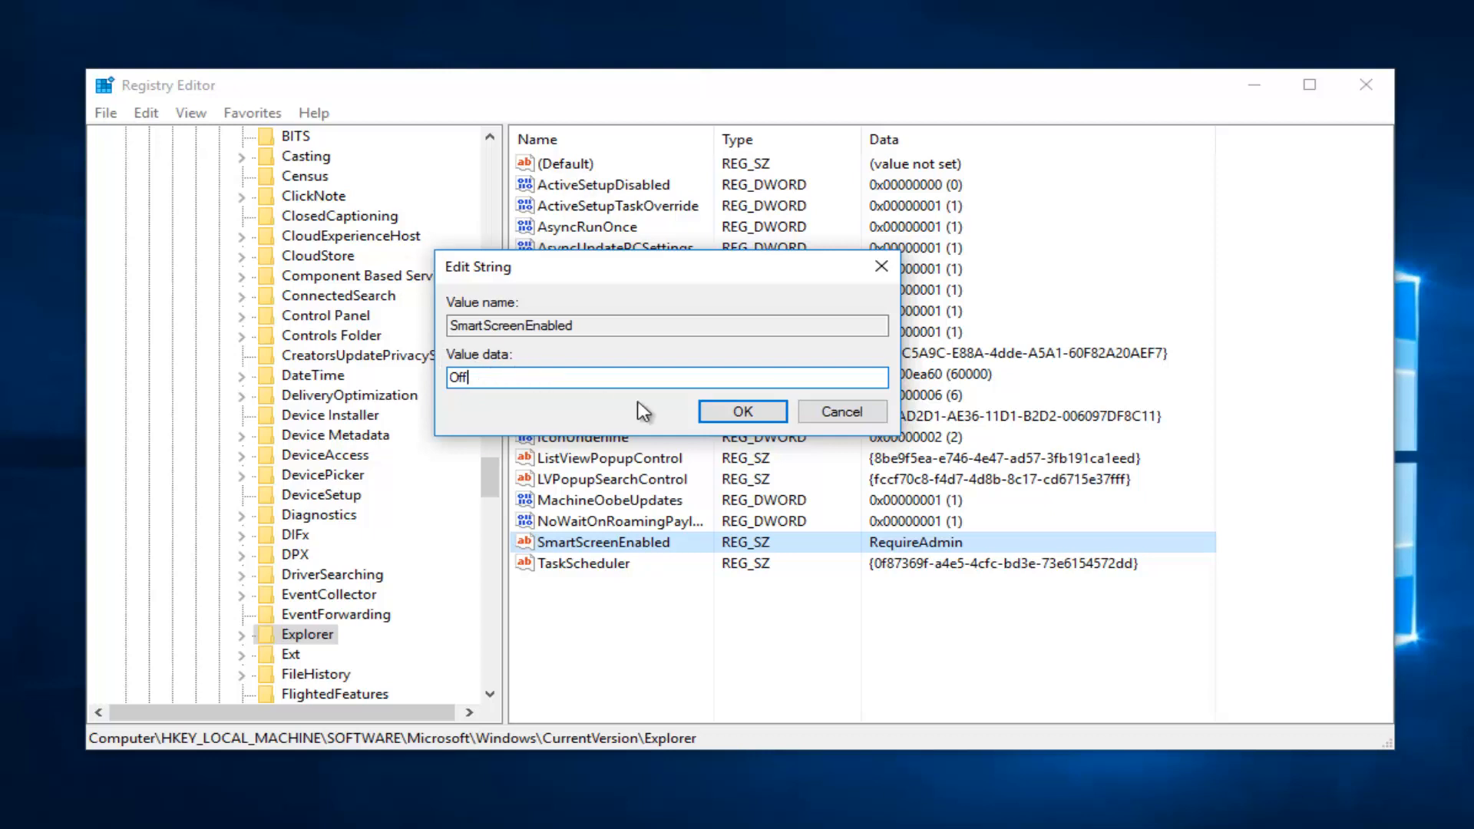
left_click(742, 412)
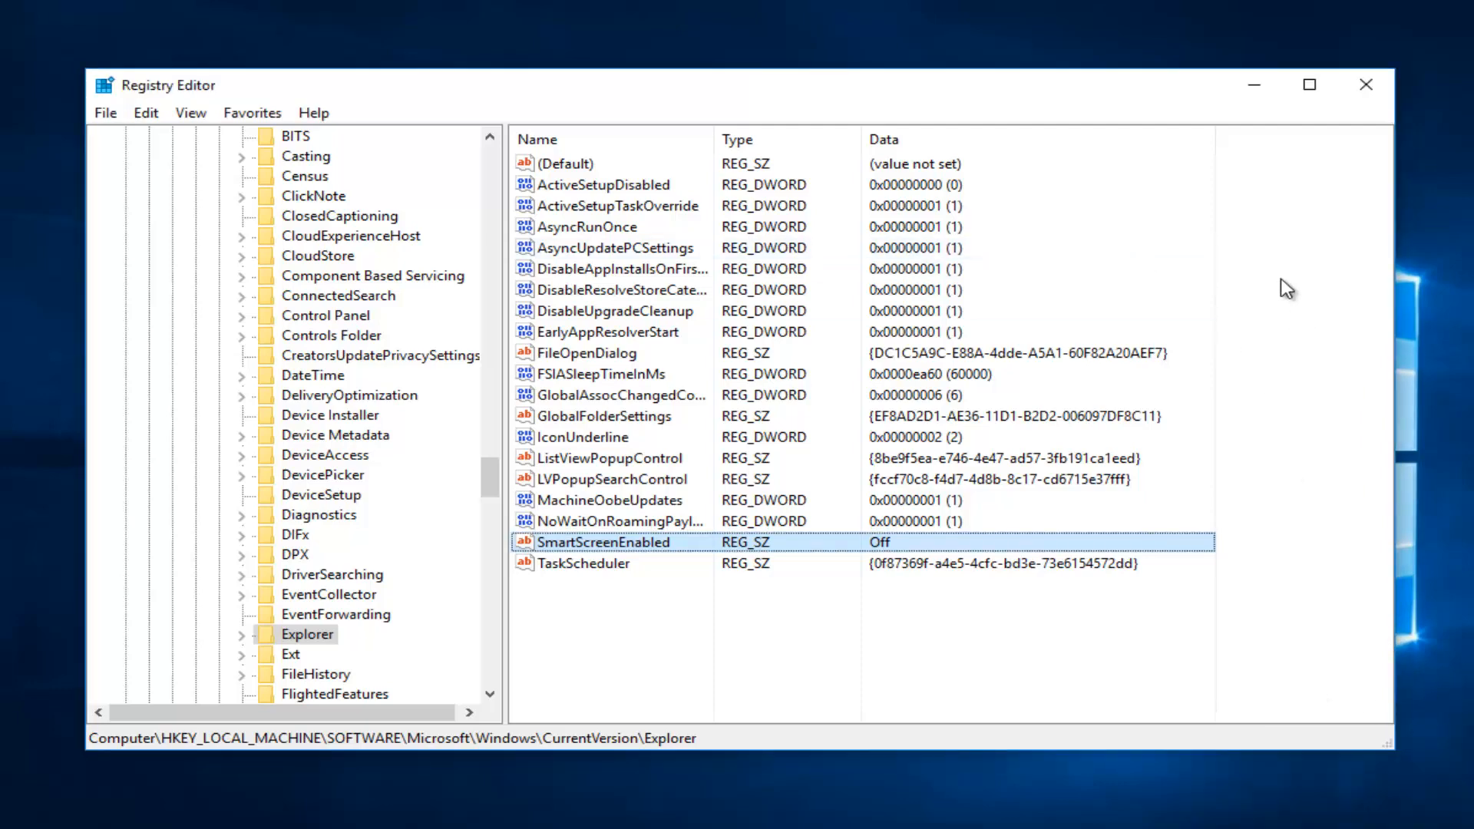
left_click(1363, 85)
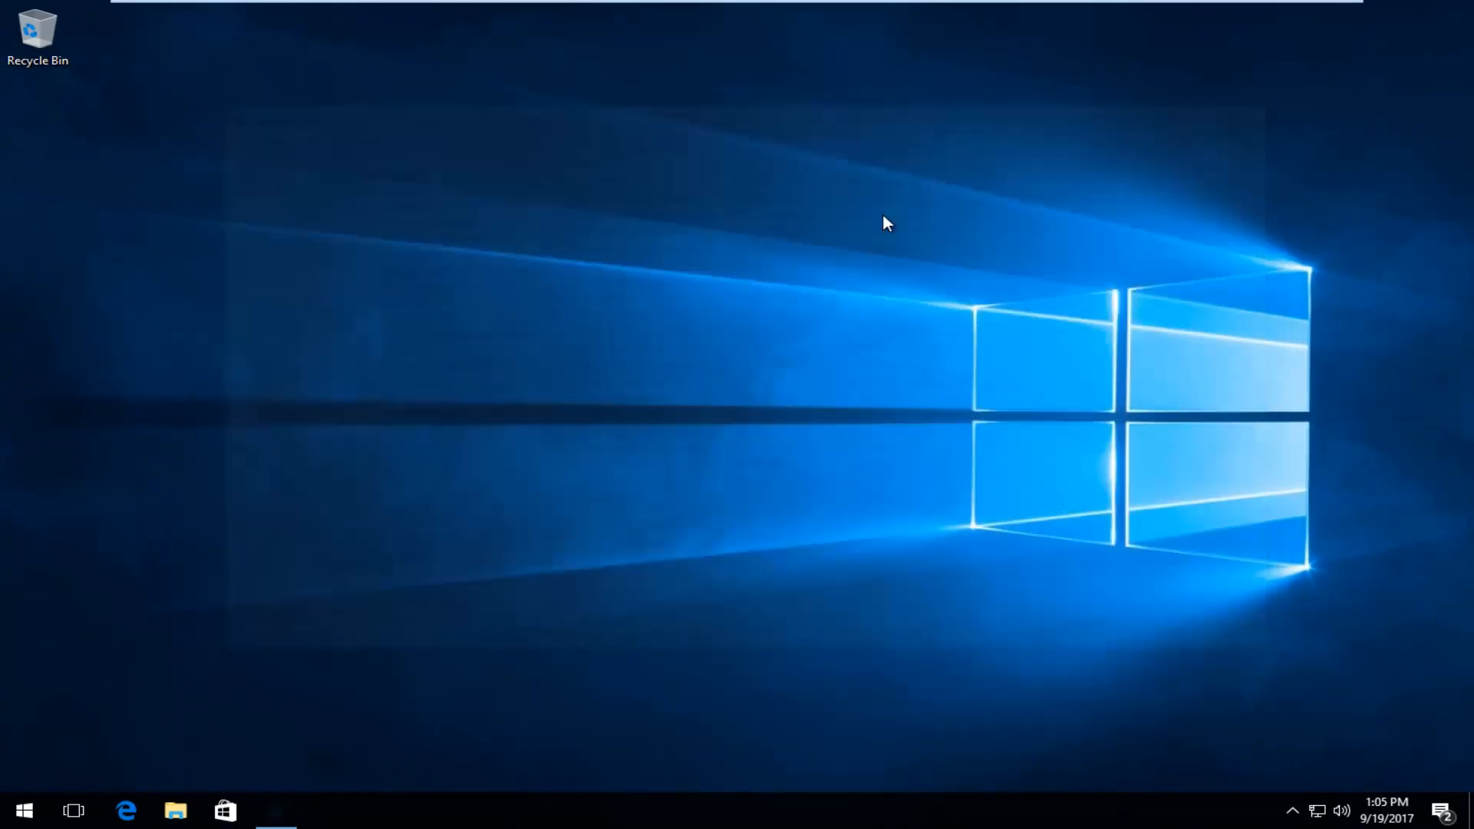
mouse_move(675, 304)
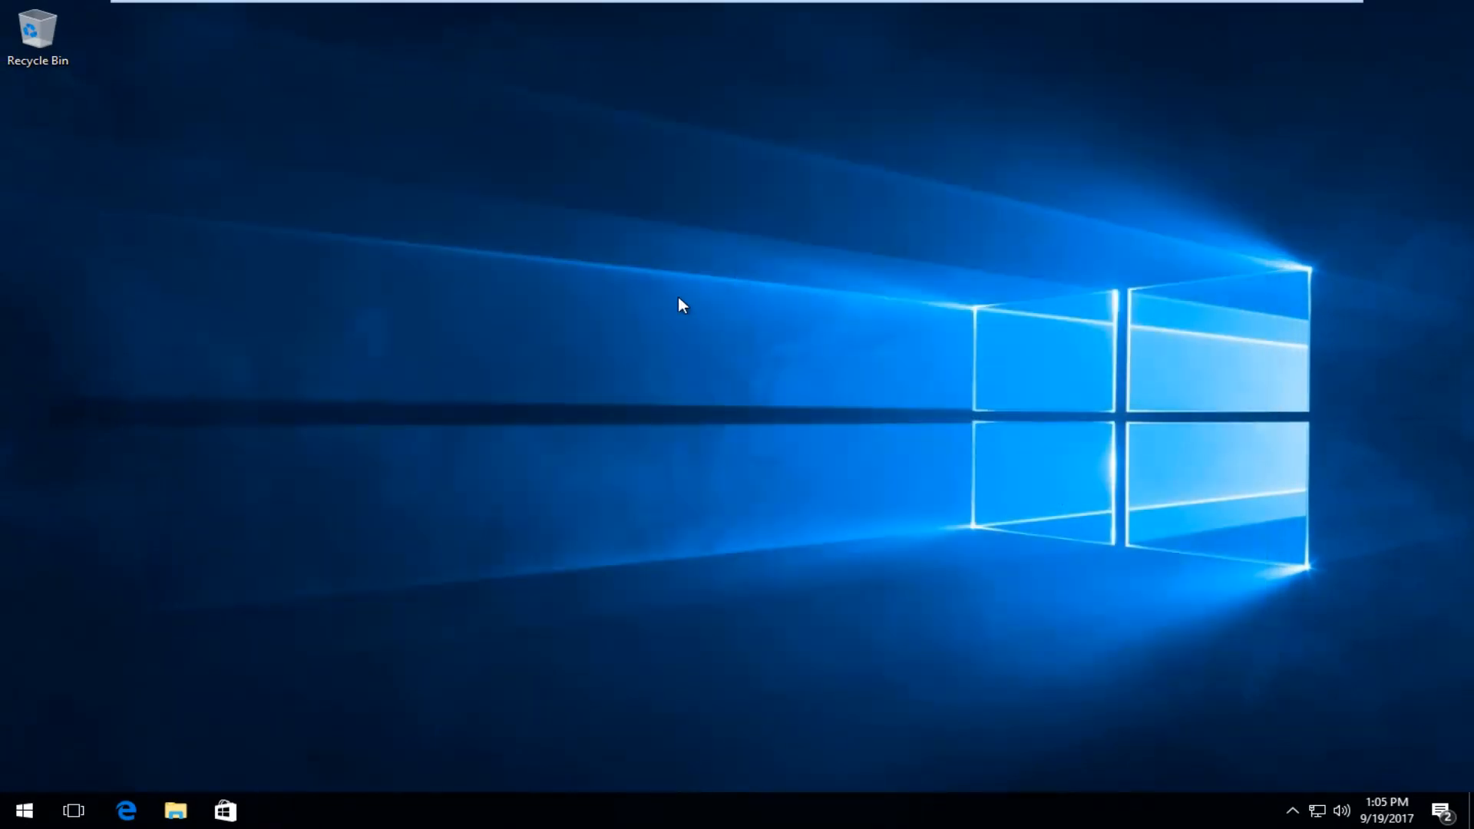